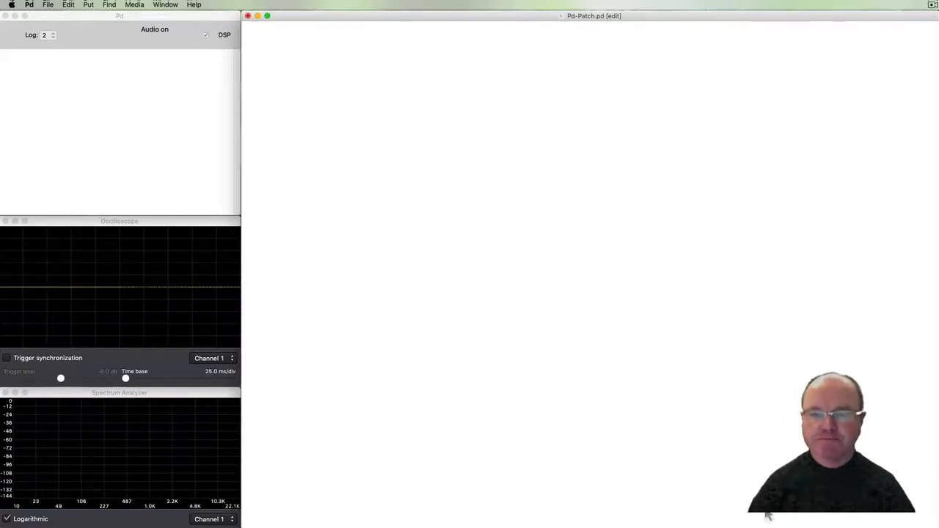
{"action": "mouse_move", "coordinate": [399, 237]}
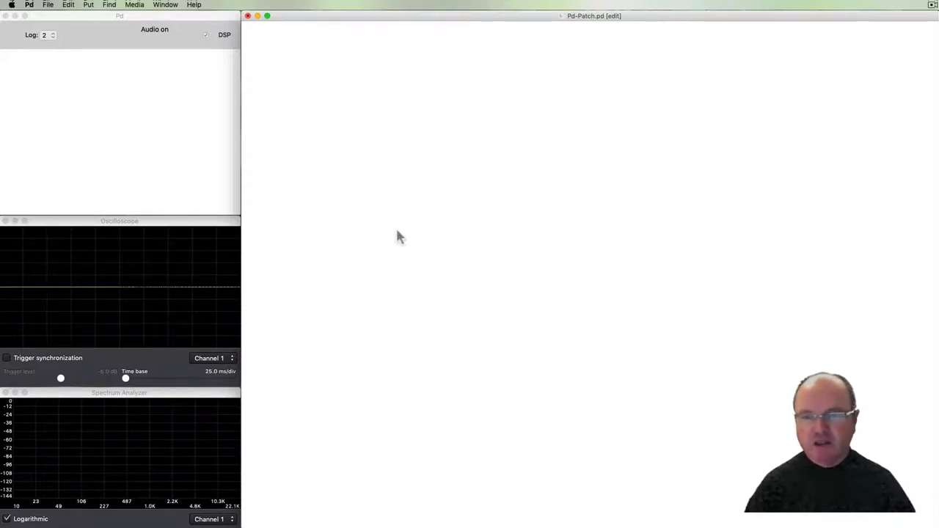
{"action": "mouse_move", "coordinate": [328, 261]}
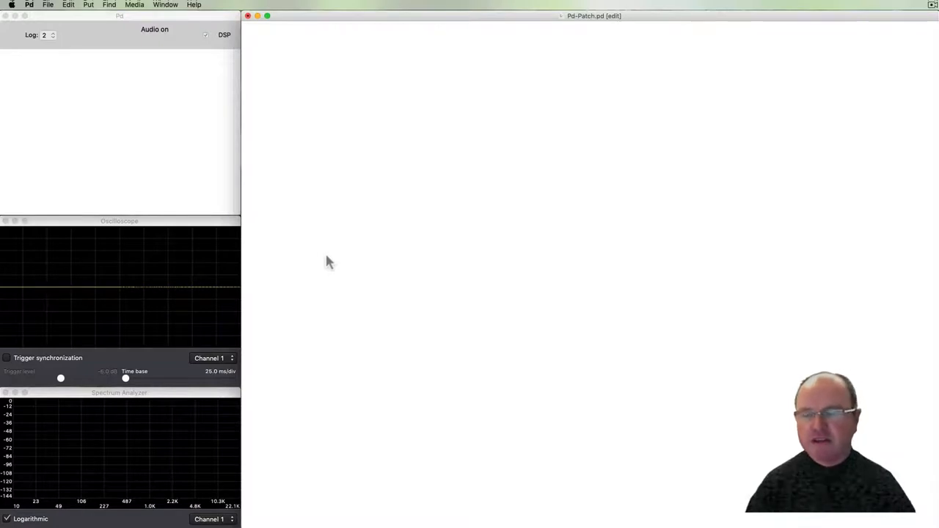
{"action": "mouse_move", "coordinate": [355, 258]}
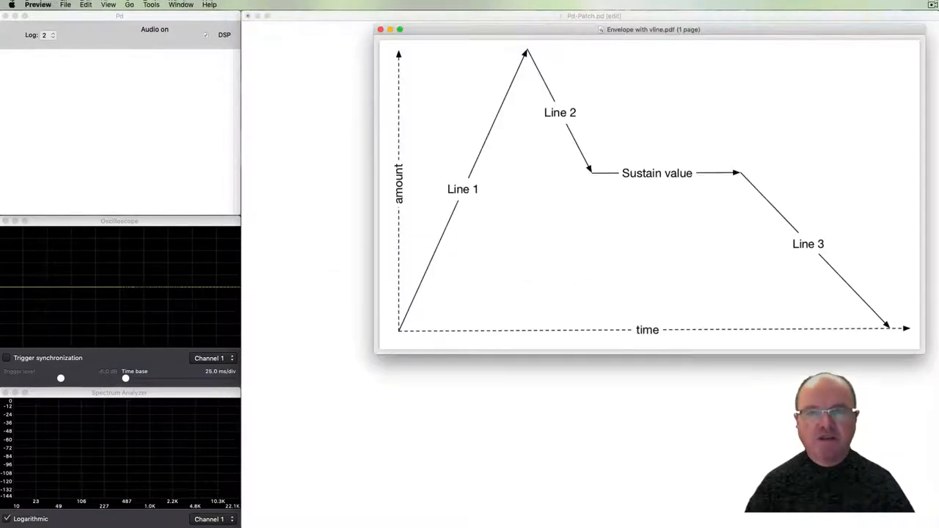
{"action": "mouse_move", "coordinate": [501, 381]}
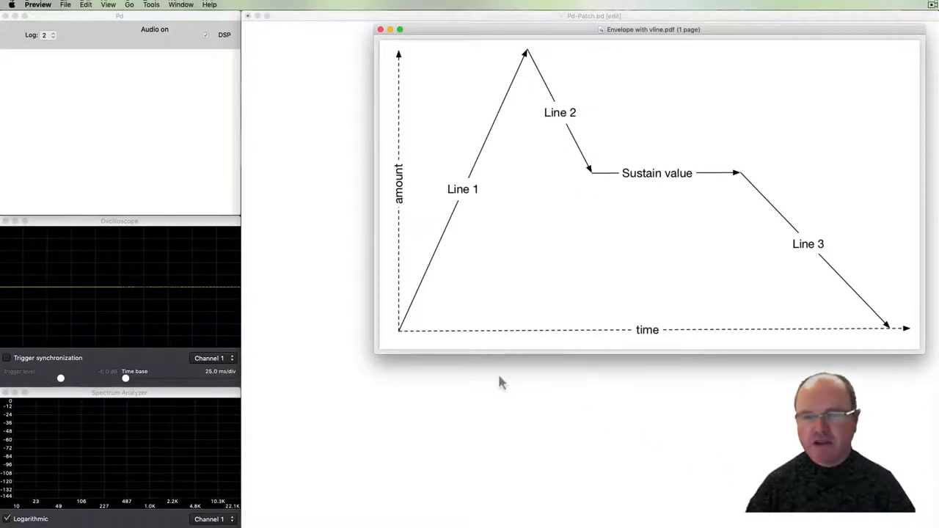
{"action": "mouse_move", "coordinate": [464, 350]}
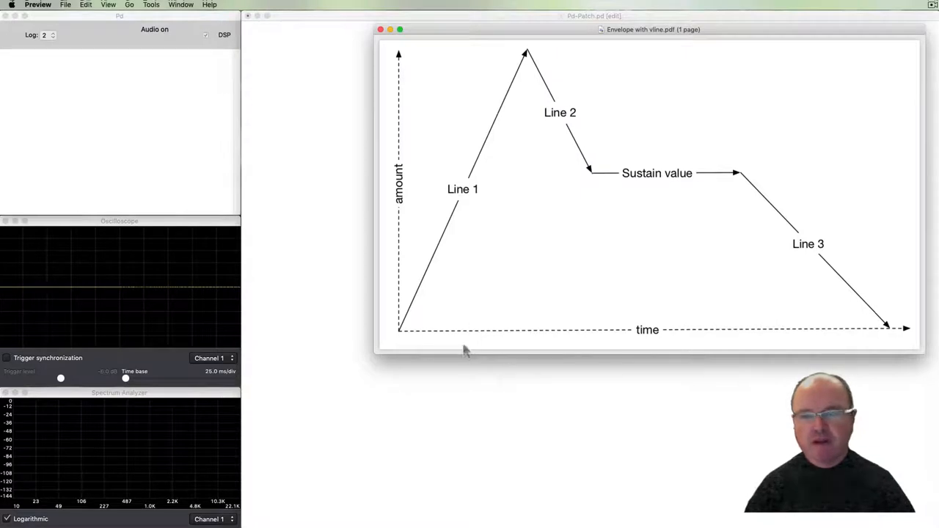
{"action": "mouse_move", "coordinate": [904, 336]}
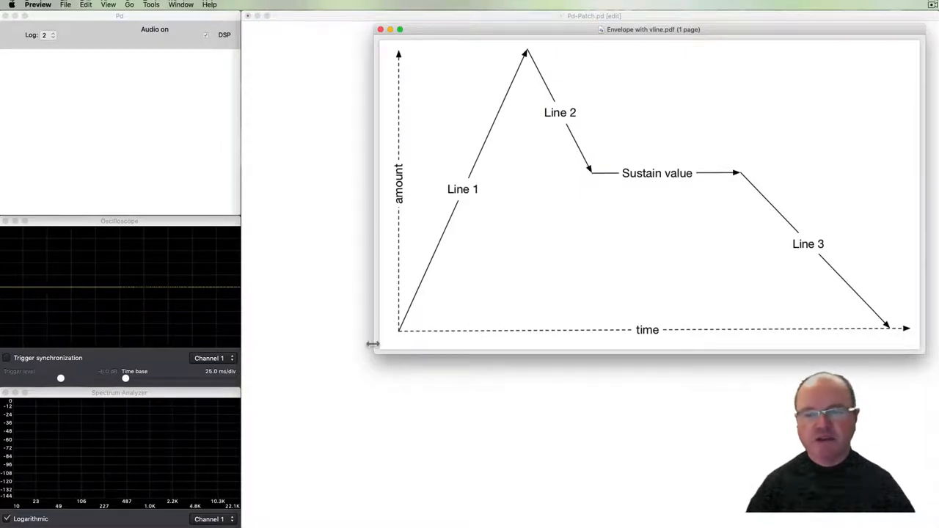
{"action": "mouse_move", "coordinate": [410, 334]}
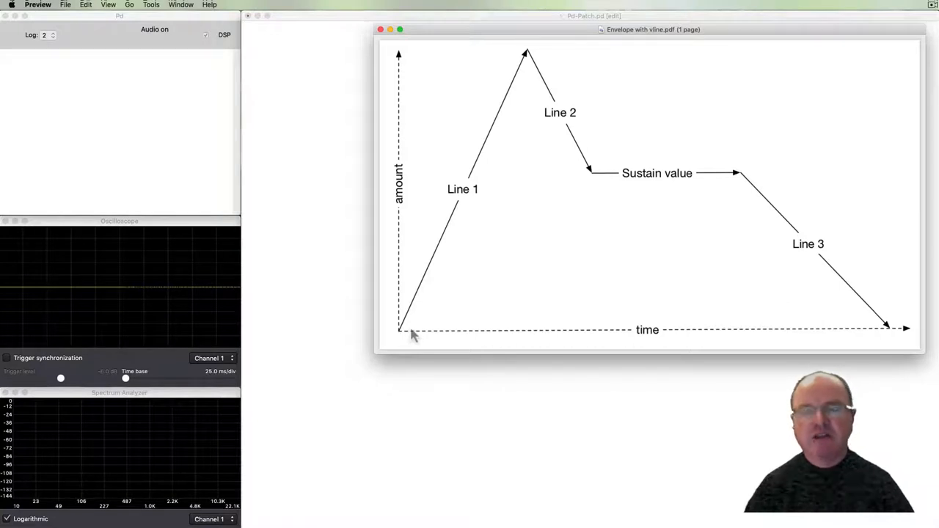
{"action": "mouse_move", "coordinate": [539, 61]}
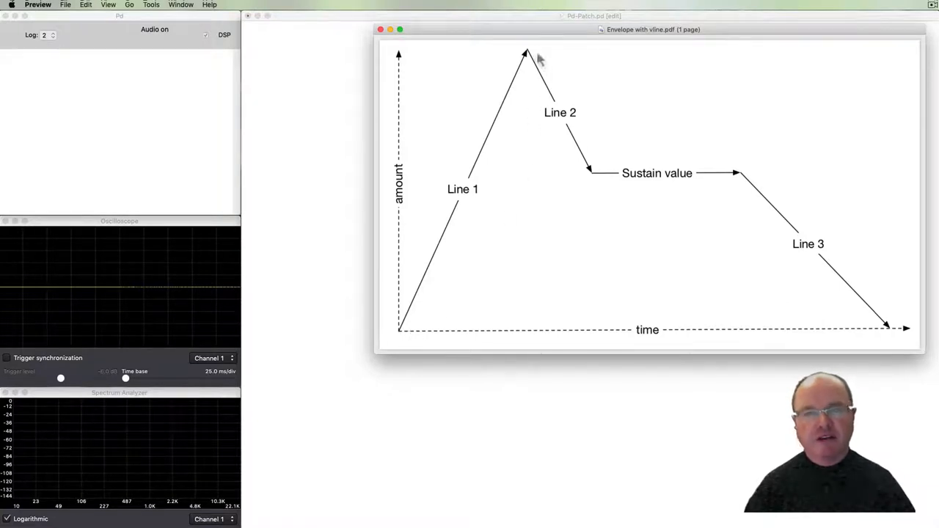
{"action": "mouse_move", "coordinate": [506, 168]}
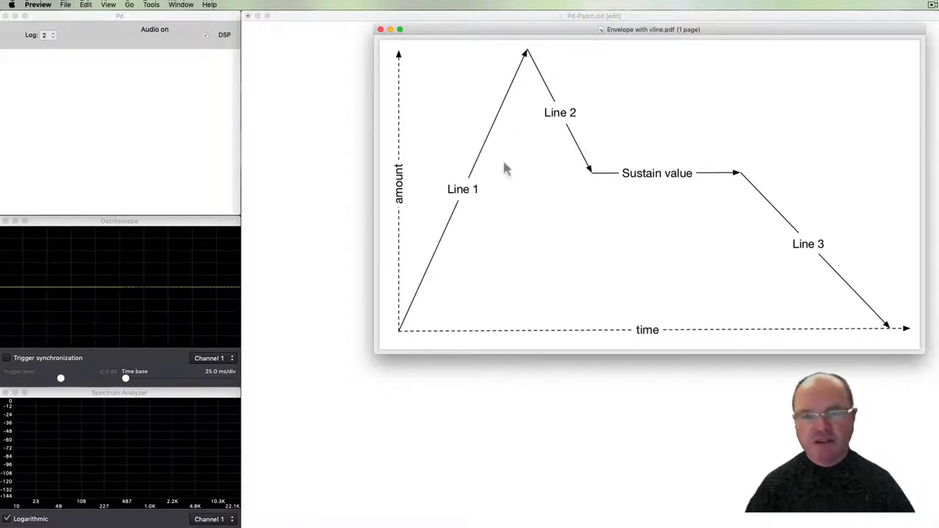
{"action": "mouse_move", "coordinate": [416, 344]}
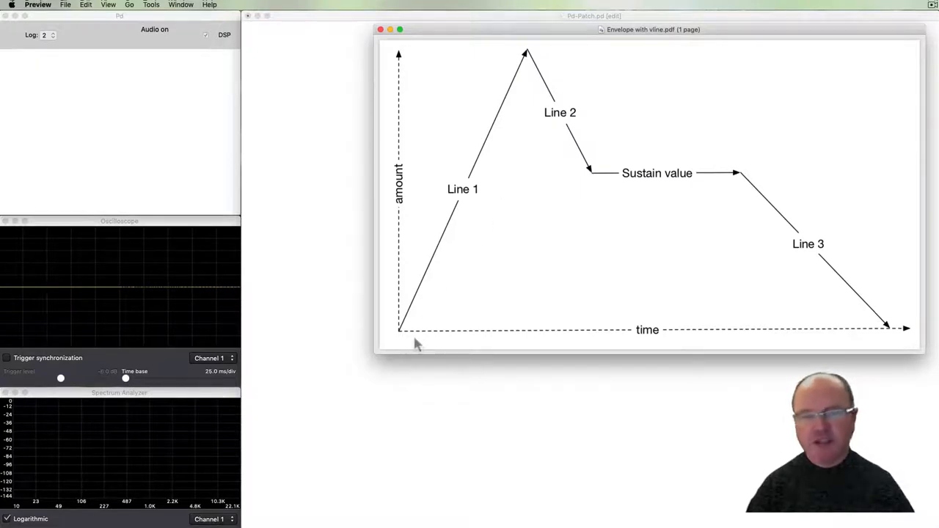
{"action": "mouse_move", "coordinate": [504, 304]}
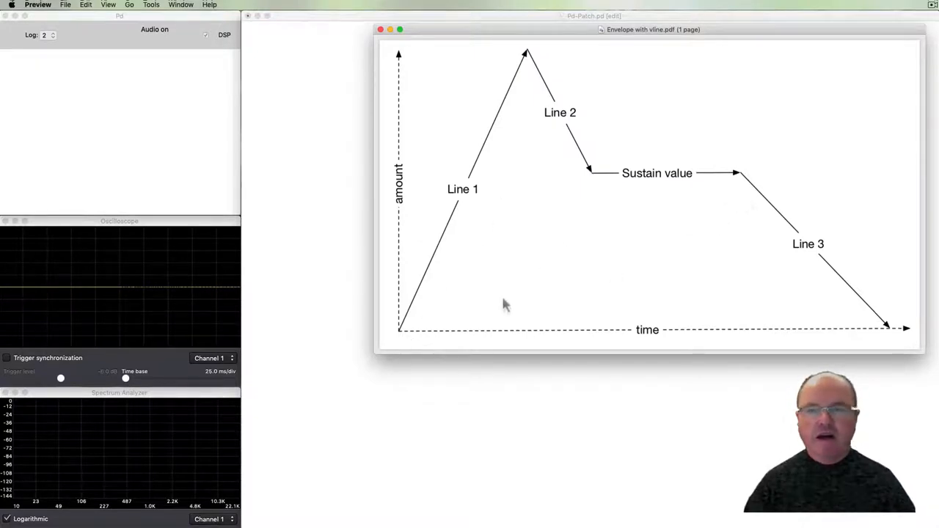
{"action": "mouse_move", "coordinate": [437, 300]}
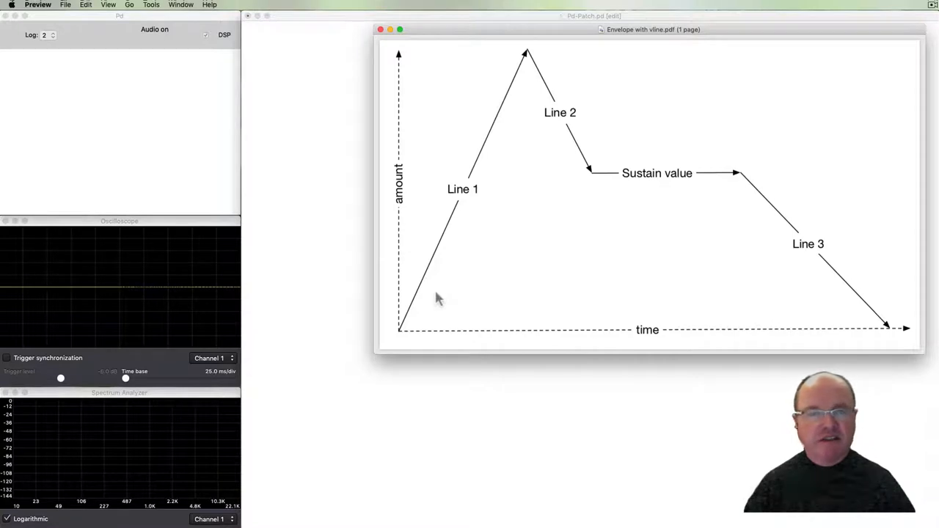
{"action": "mouse_move", "coordinate": [760, 193]}
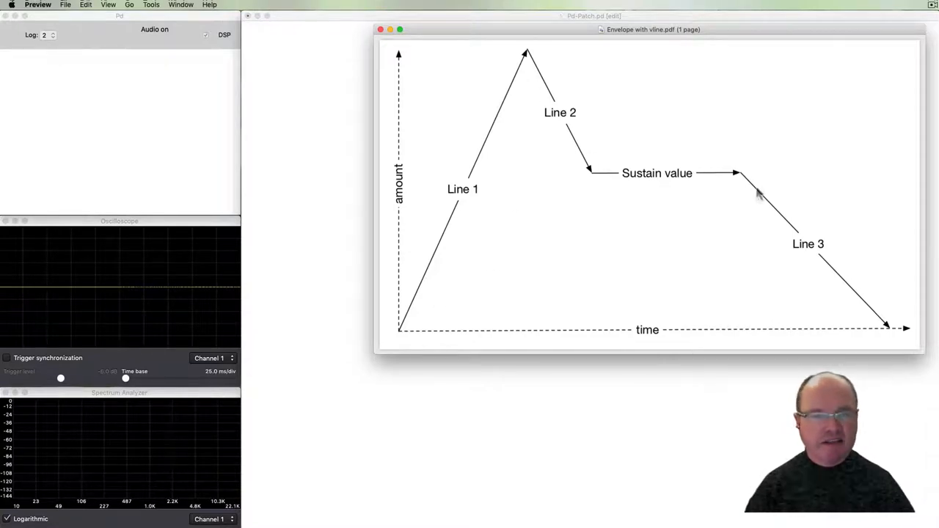
{"action": "mouse_move", "coordinate": [610, 188]}
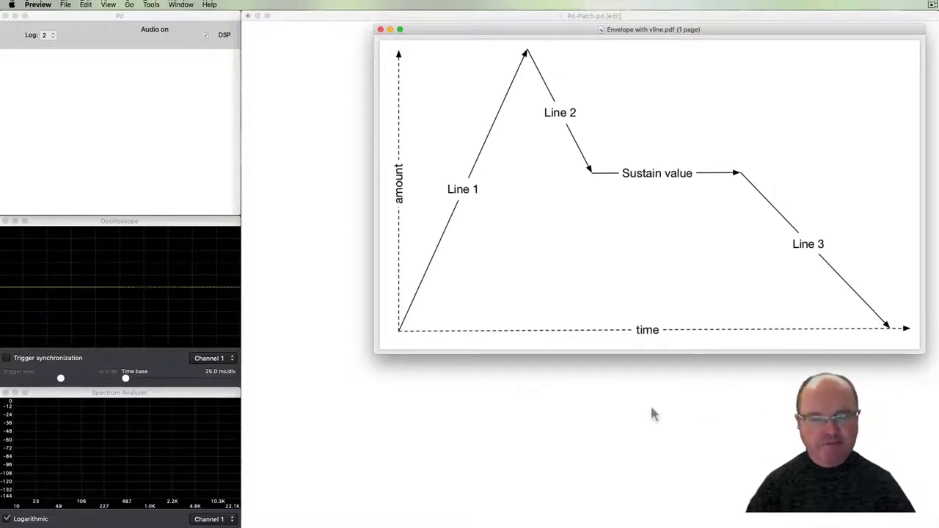
- Create a phasor~ object feeding an 'expr~ $v1 * 2 - 1' sawtooth shaper
{"action": "left_click", "coordinate": [380, 30]}
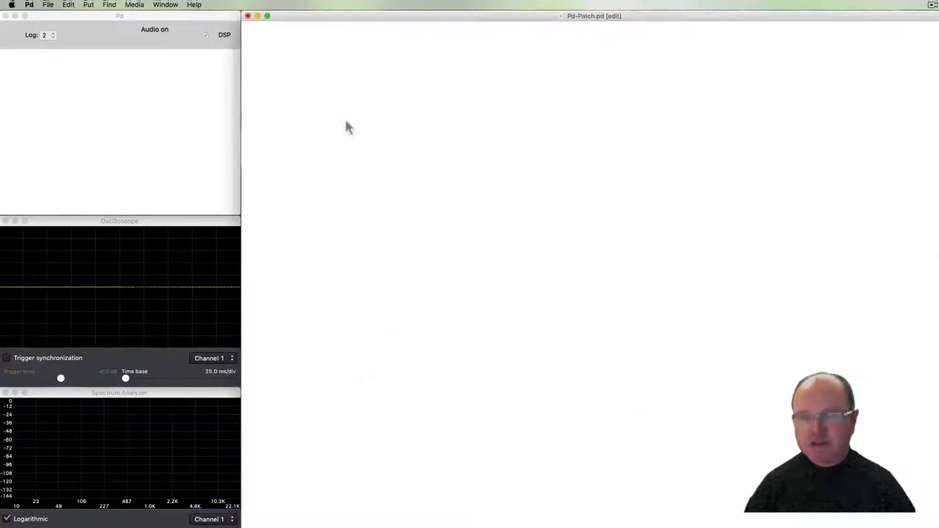
{"action": "key", "text": "cmd+1"}
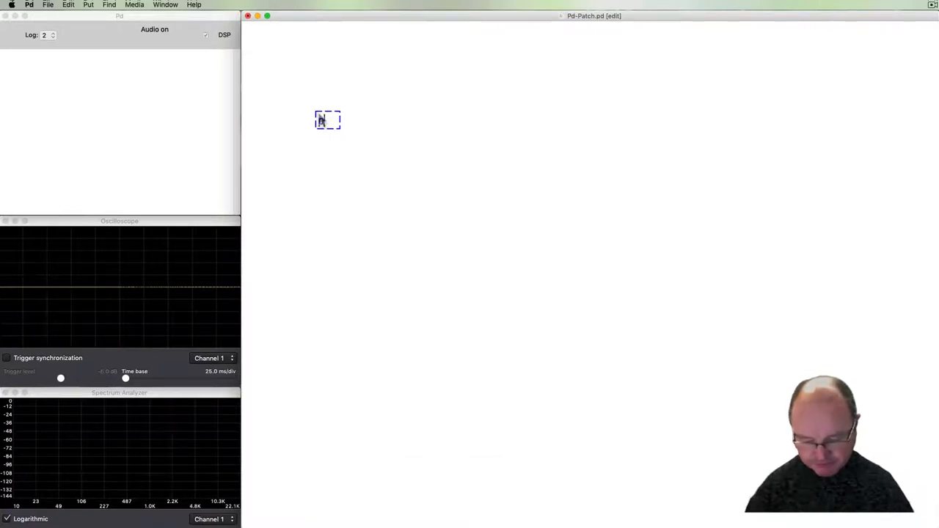
{"action": "type", "text": "phasor~"}
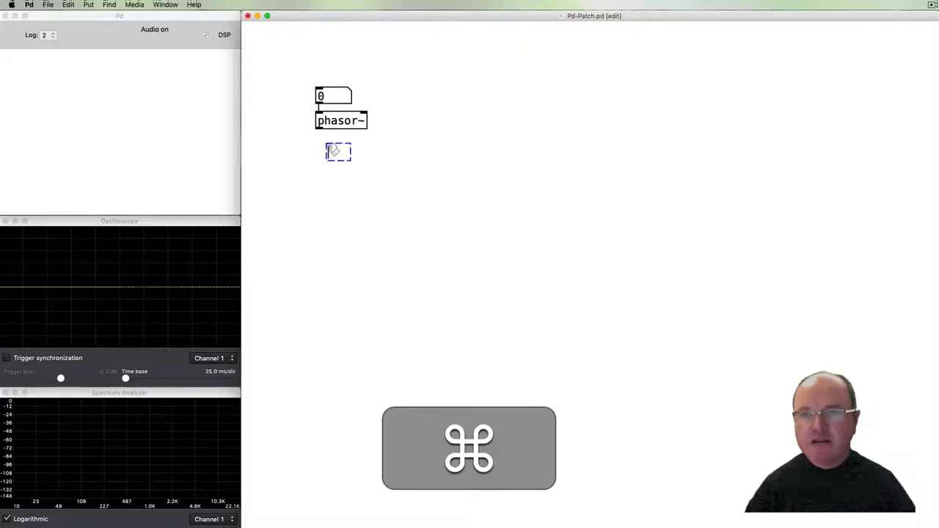
{"action": "type", "text": "expr~"}
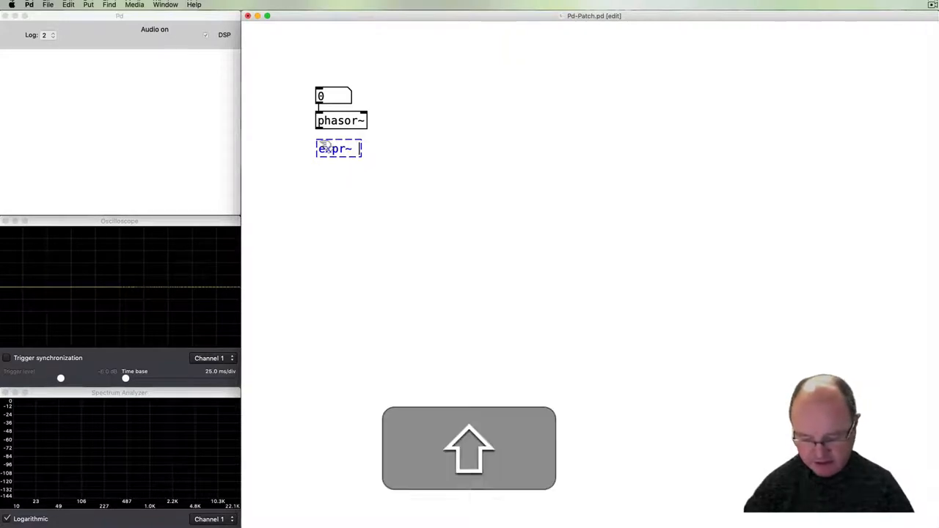
{"action": "type", "text": "$v1"}
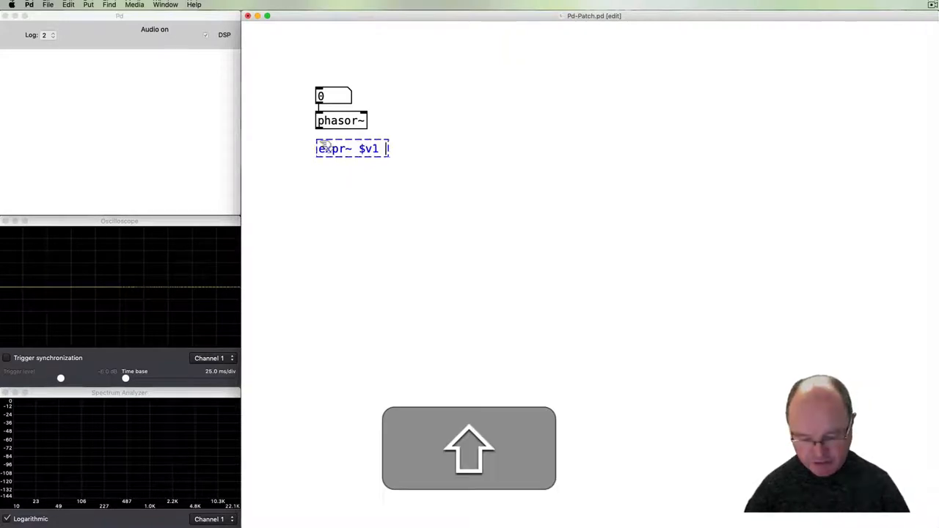
{"action": "type", "text": "* 2 - 1"}
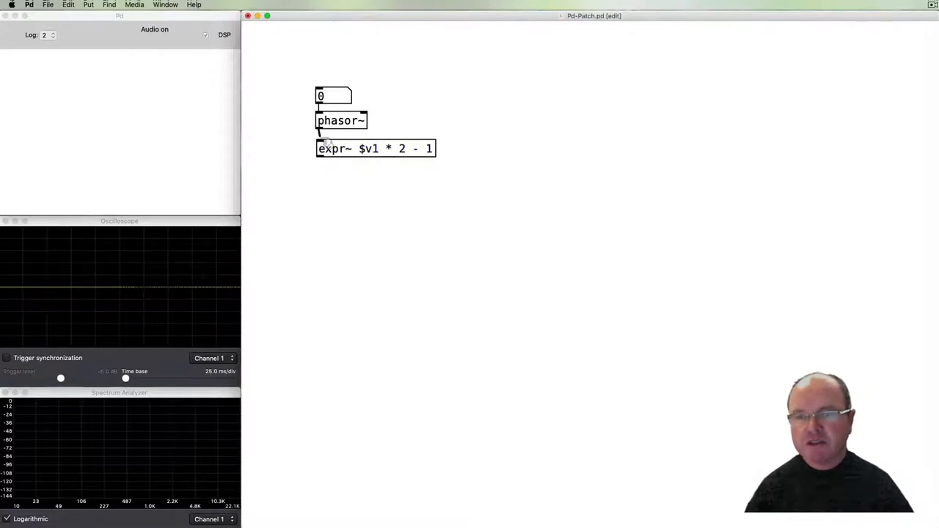
{"action": "left_click", "coordinate": [374, 148]}
{"action": "type", "text": "*~"}
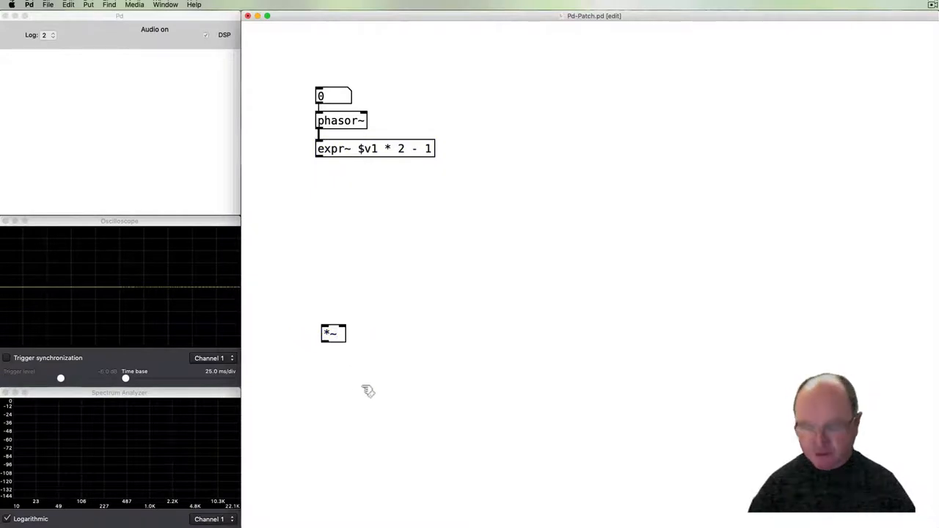
- Wire expr~ into *~ and dac~, with a 0–1 ranged volume number box on *~
{"action": "left_click", "coordinate": [332, 363]}
{"action": "type", "text": "dac~"}
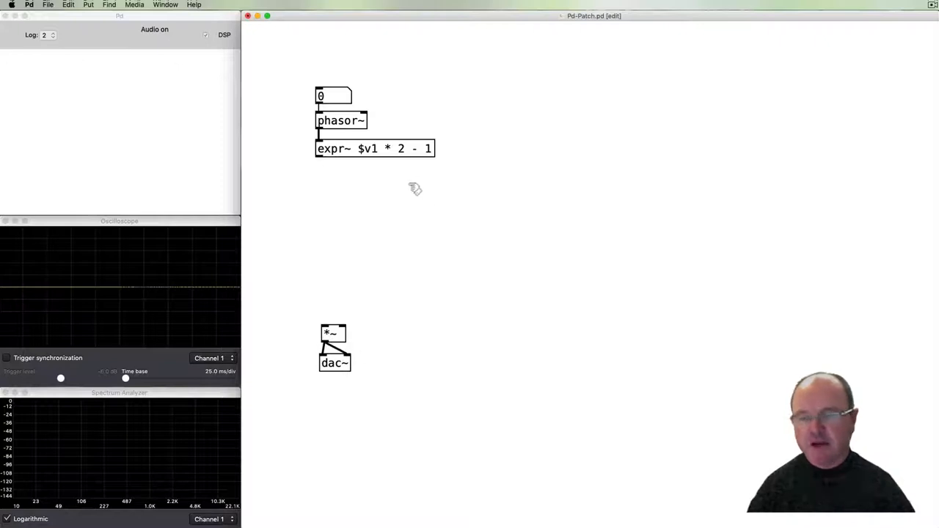
{"action": "mouse_move", "coordinate": [384, 304]}
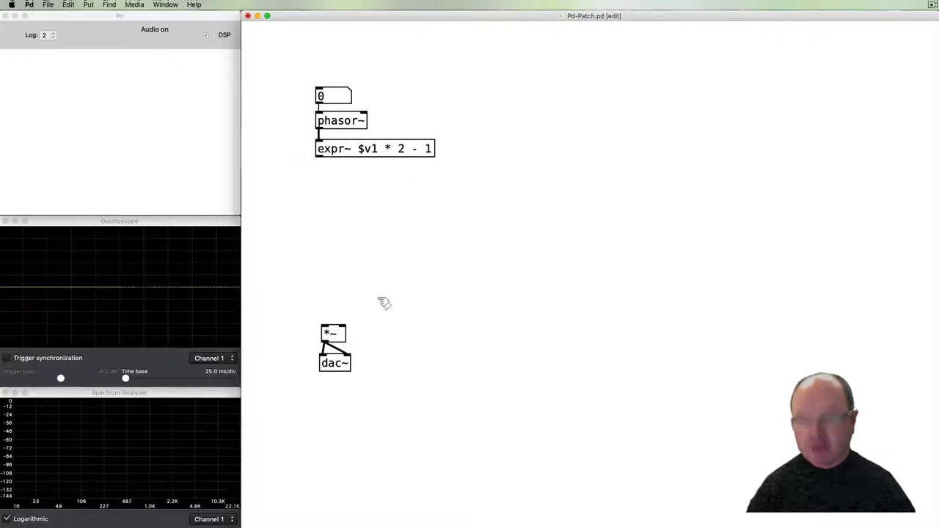
{"action": "left_click", "coordinate": [358, 311]}
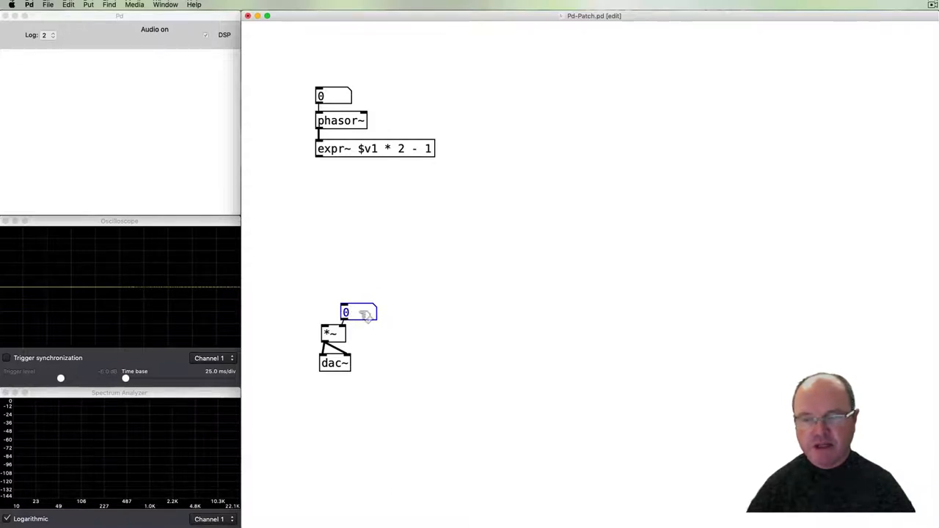
{"action": "right_click", "coordinate": [358, 311]}
{"action": "type", "text": "1"}
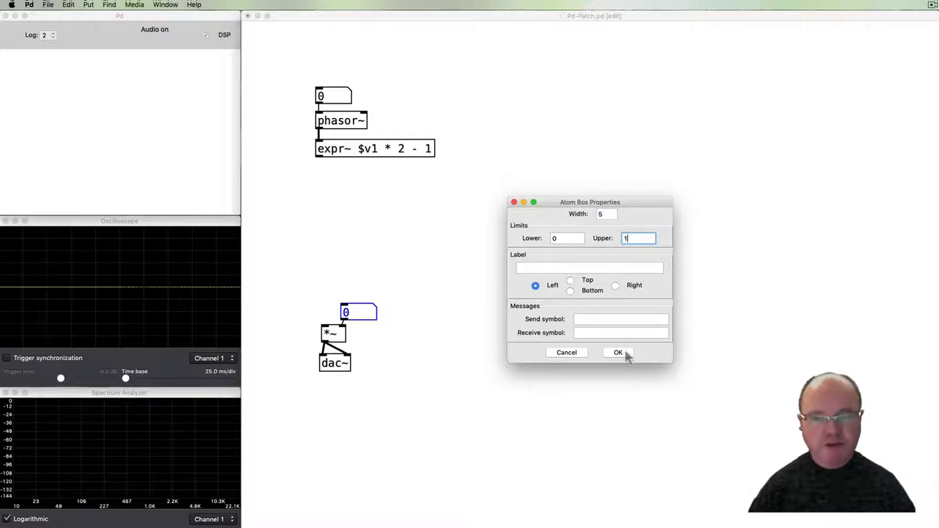
{"action": "left_click", "coordinate": [617, 352]}
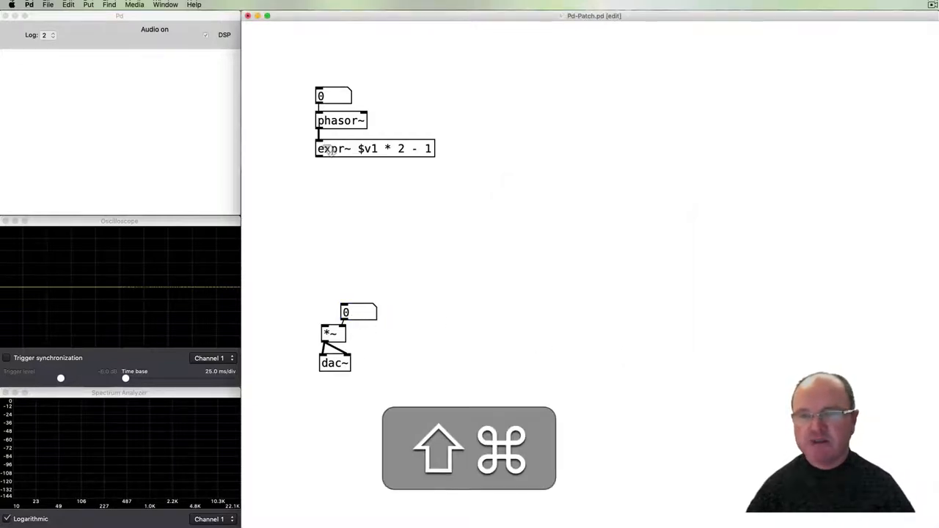
{"action": "left_click_drag", "start_coordinate": [319, 160], "coordinate": [329, 328]}
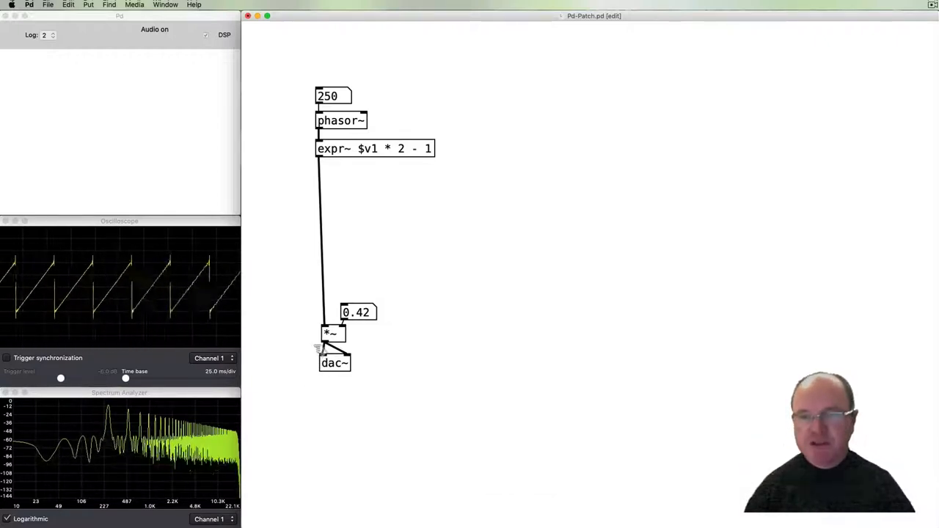
- Rewire the sawtooth to *~'s left inlet and add a vline~ fed by a 0 message
{"action": "left_click", "coordinate": [321, 278]}
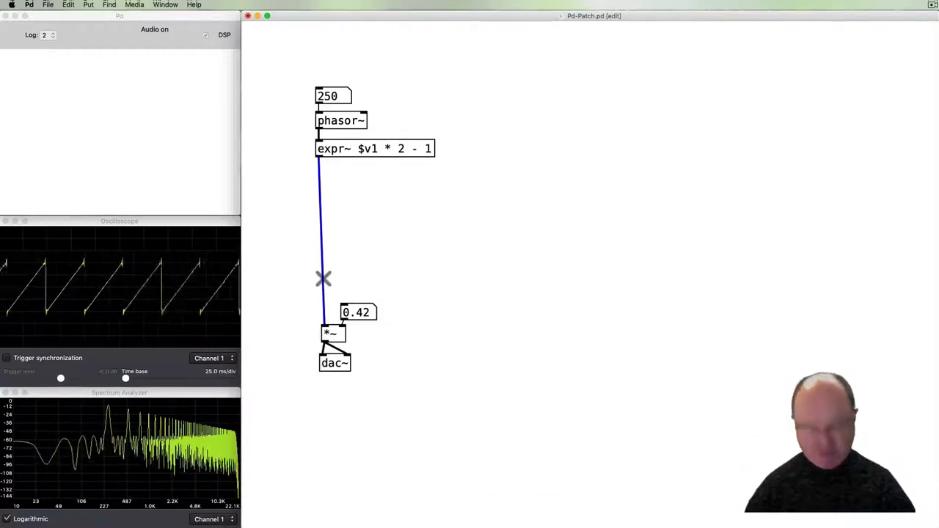
{"action": "left_click", "coordinate": [322, 279]}
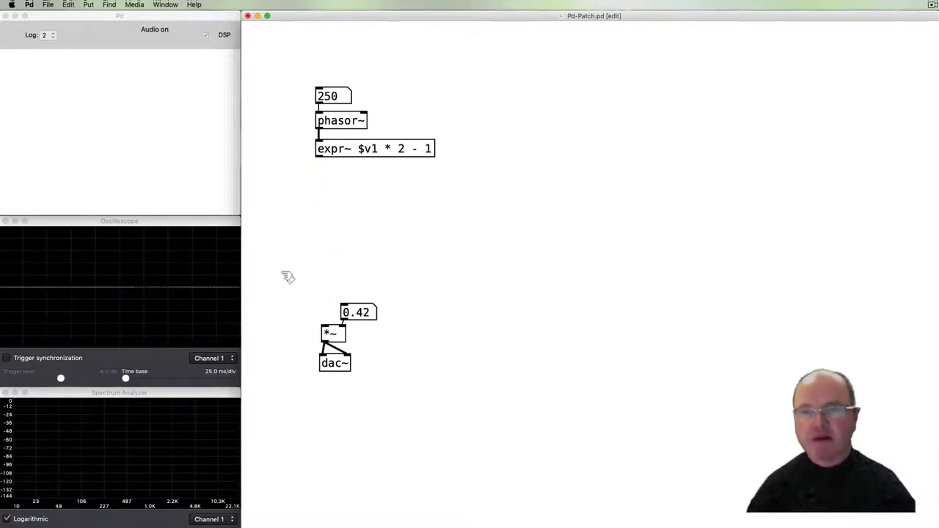
{"action": "mouse_move", "coordinate": [335, 264]}
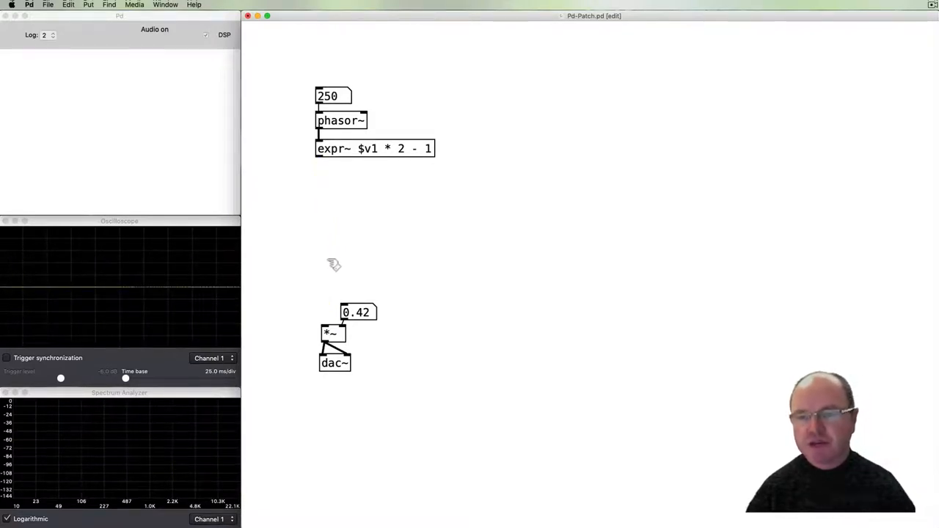
{"action": "mouse_move", "coordinate": [321, 193]}
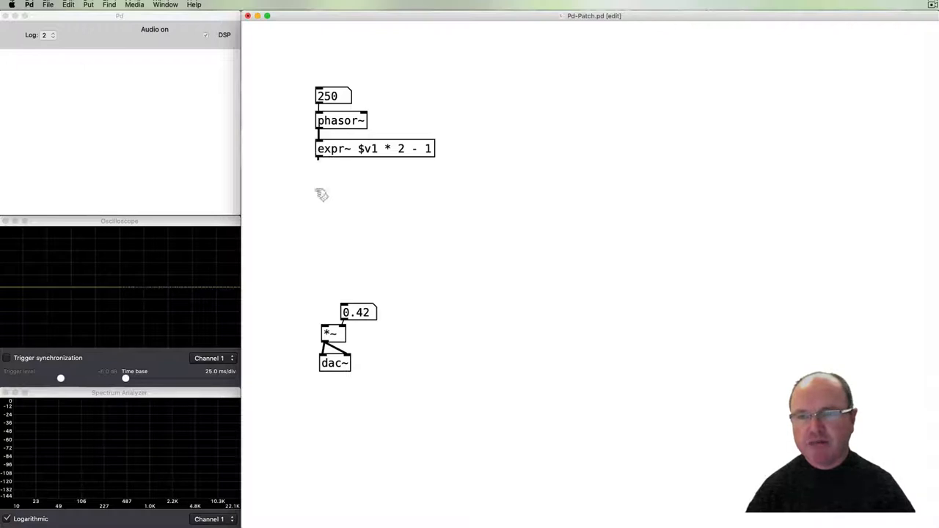
{"action": "left_click_drag", "start_coordinate": [318, 158], "coordinate": [323, 326]}
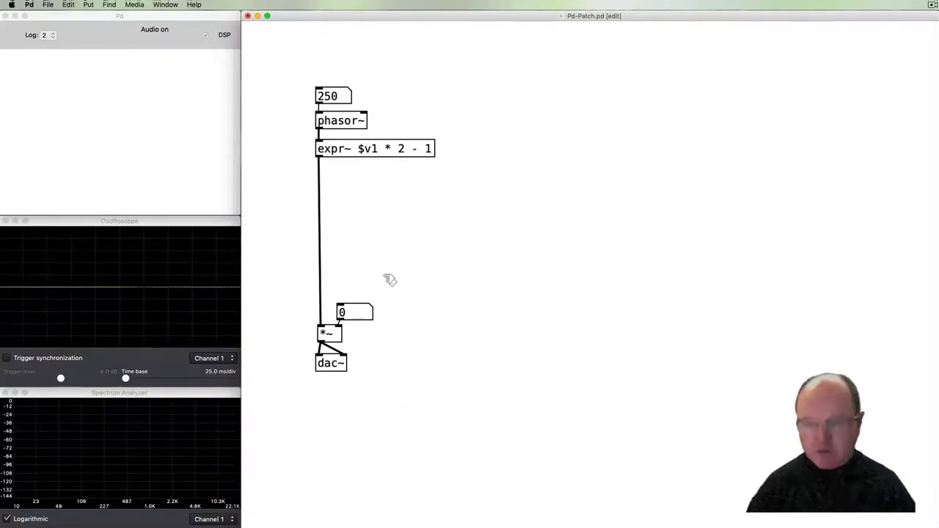
{"action": "left_click_drag", "start_coordinate": [355, 311], "coordinate": [359, 285]}
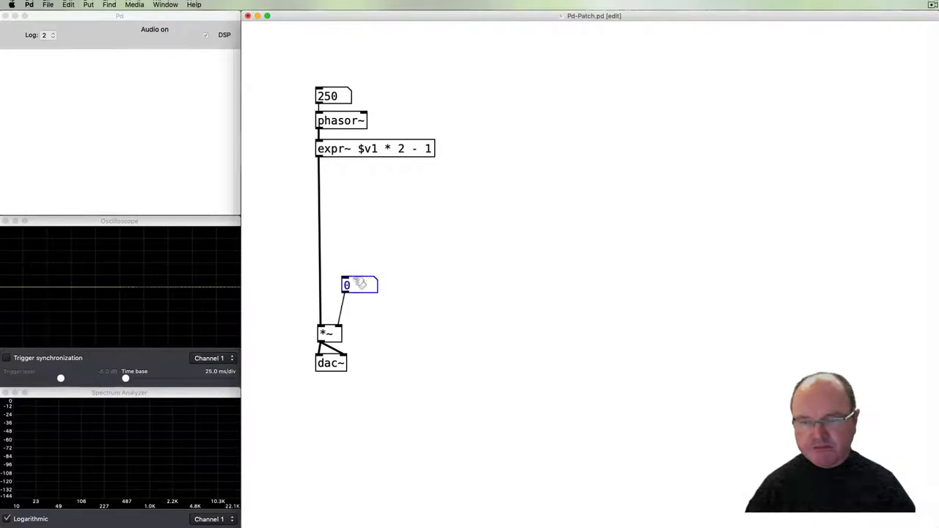
{"action": "key", "text": "cmd+backspace"}
{"action": "type", "text": "vline~"}
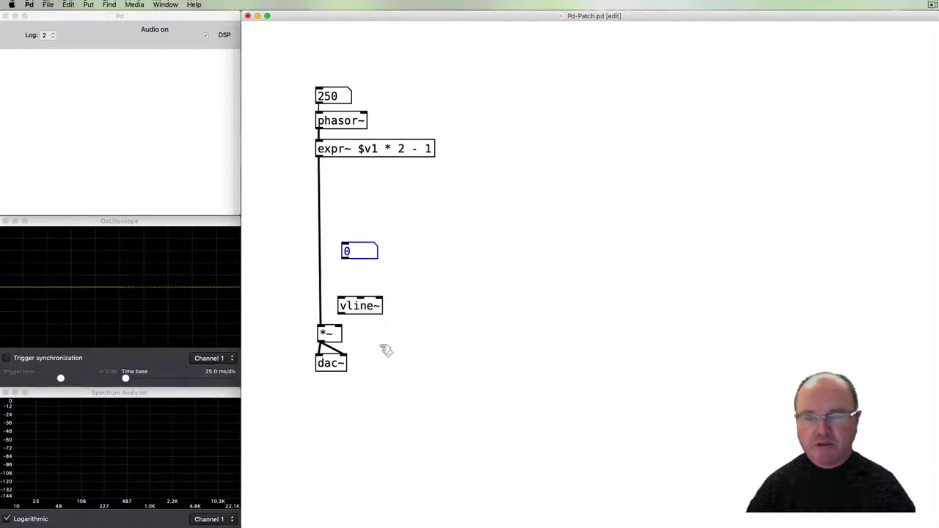
{"action": "mouse_move", "coordinate": [399, 359]}
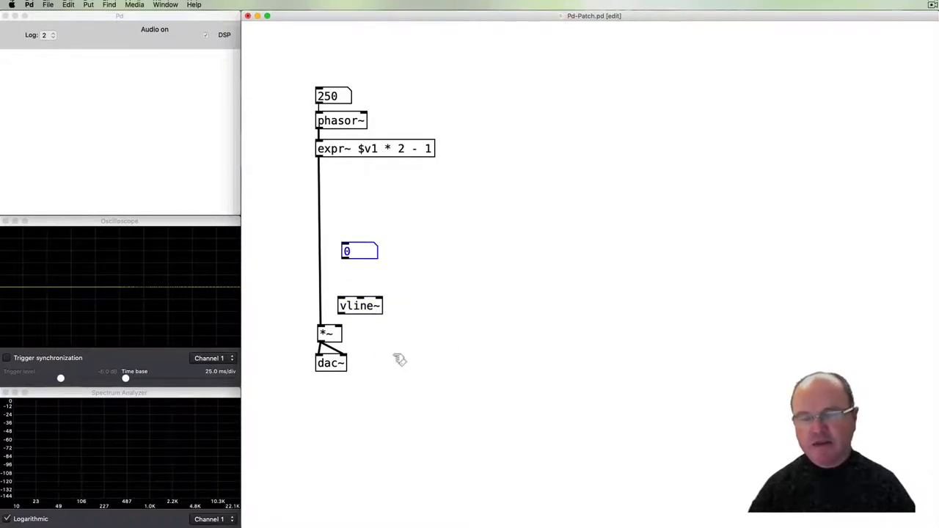
{"action": "mouse_move", "coordinate": [549, 268]}
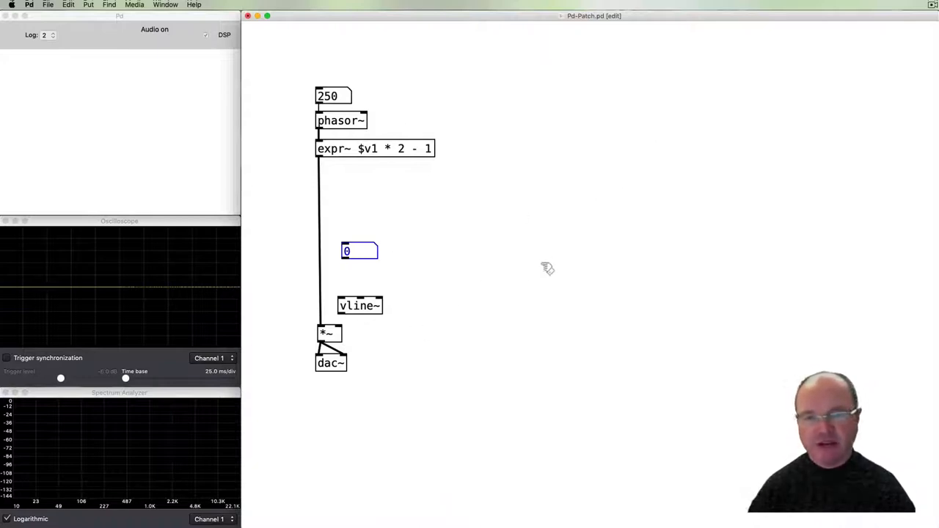
{"action": "mouse_move", "coordinate": [359, 319]}
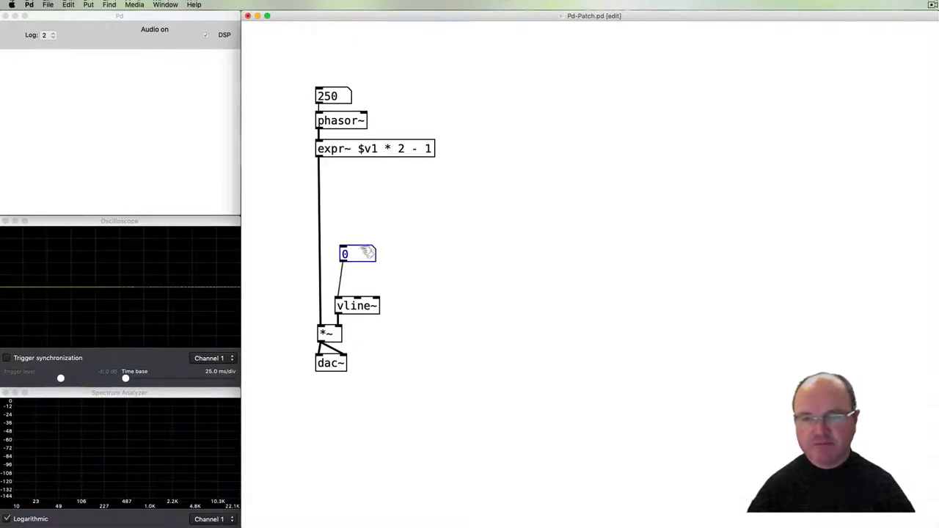
- Add an envelope message '1 500 0, 0 500 500' beside the 0 message
{"action": "left_click_drag", "start_coordinate": [358, 254], "coordinate": [352, 235]}
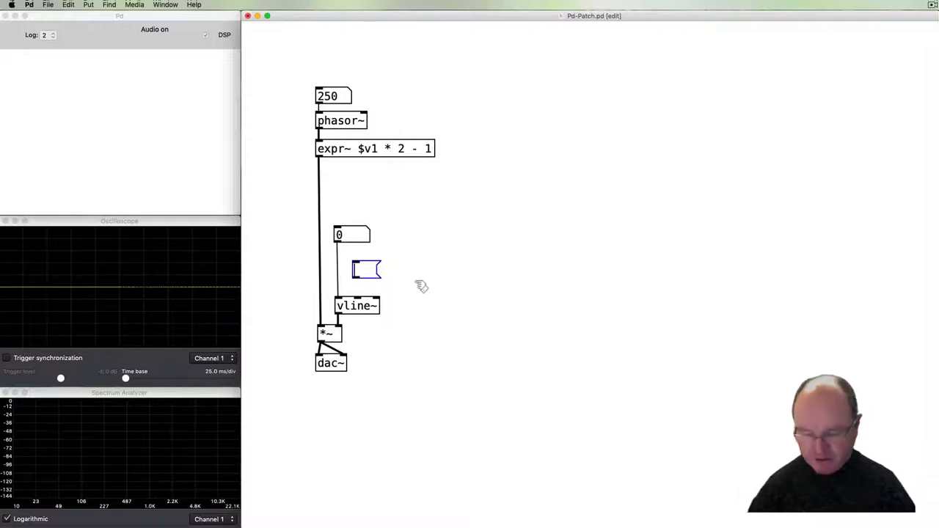
{"action": "type", "text": "1 50"}
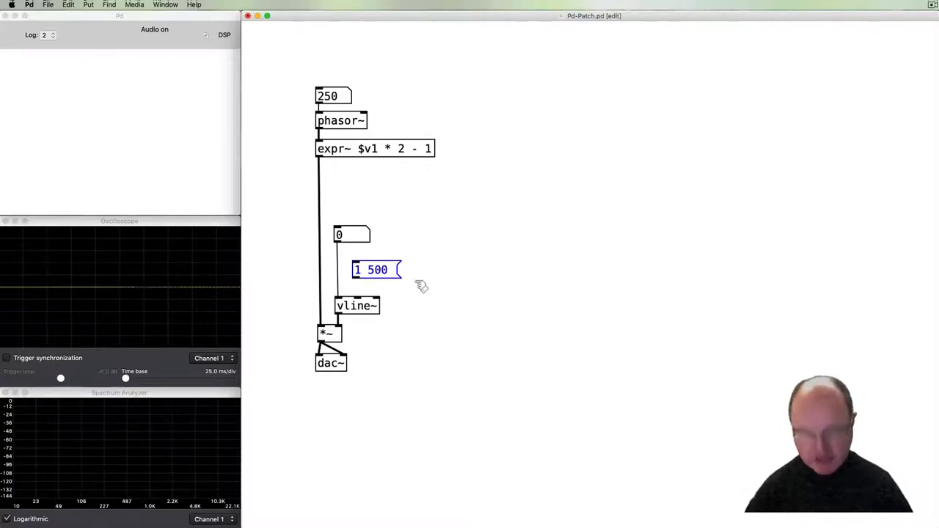
{"action": "type", "text": "0"}
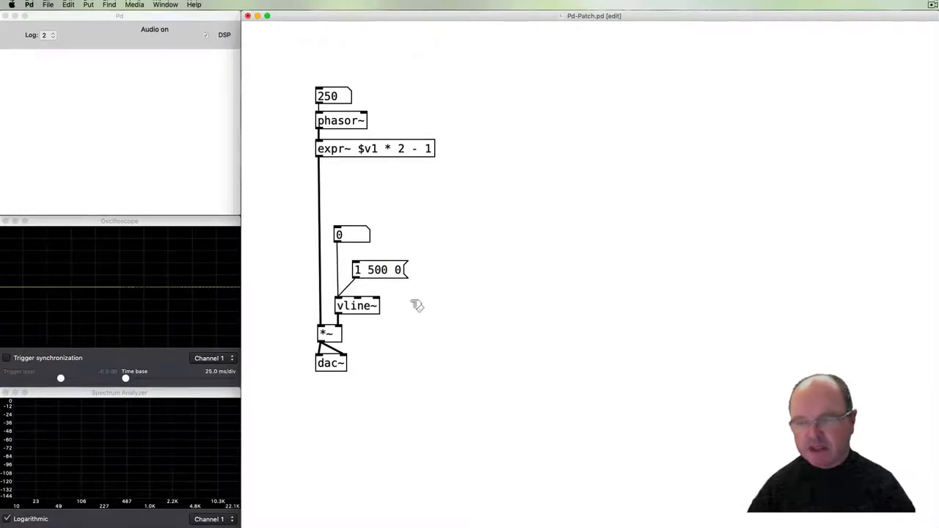
{"action": "key", "text": "cmd"}
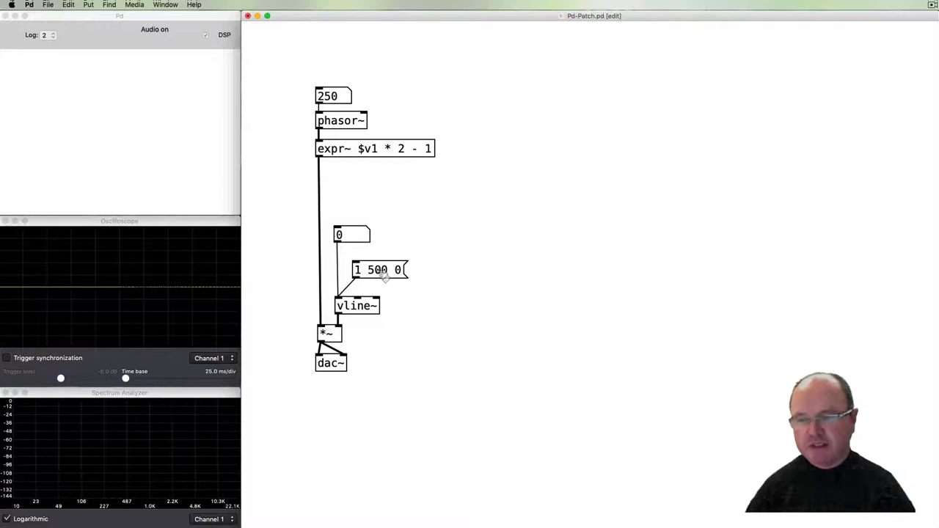
{"action": "left_click", "coordinate": [379, 270]}
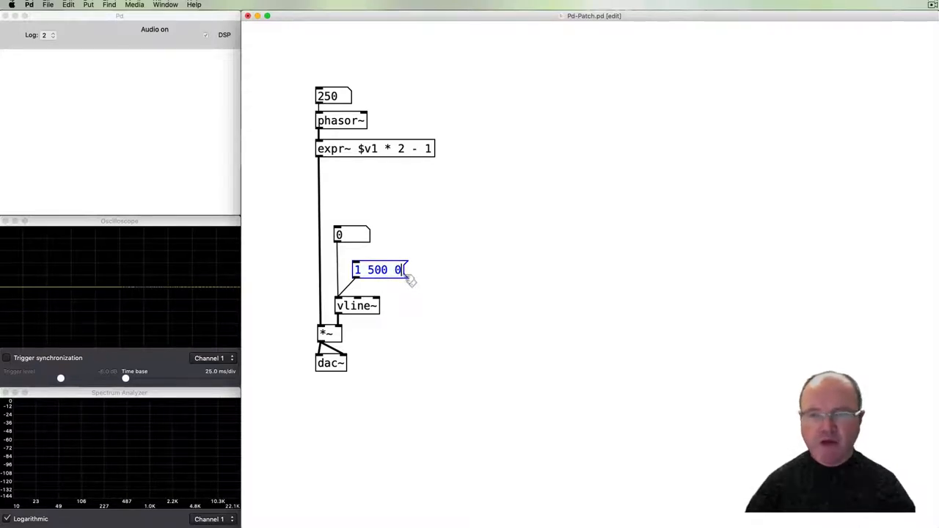
{"action": "type", "text": ","}
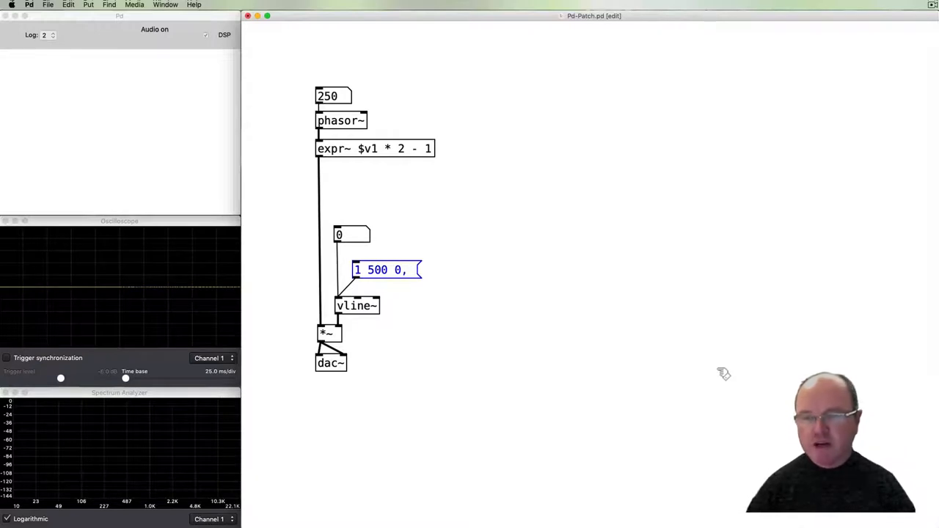
{"action": "type", "text": "0"}
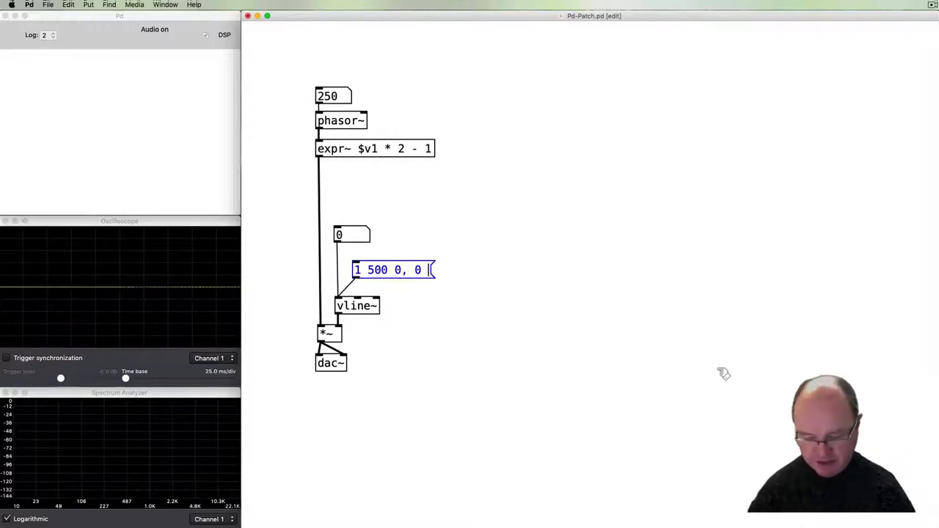
{"action": "type", "text": "500"}
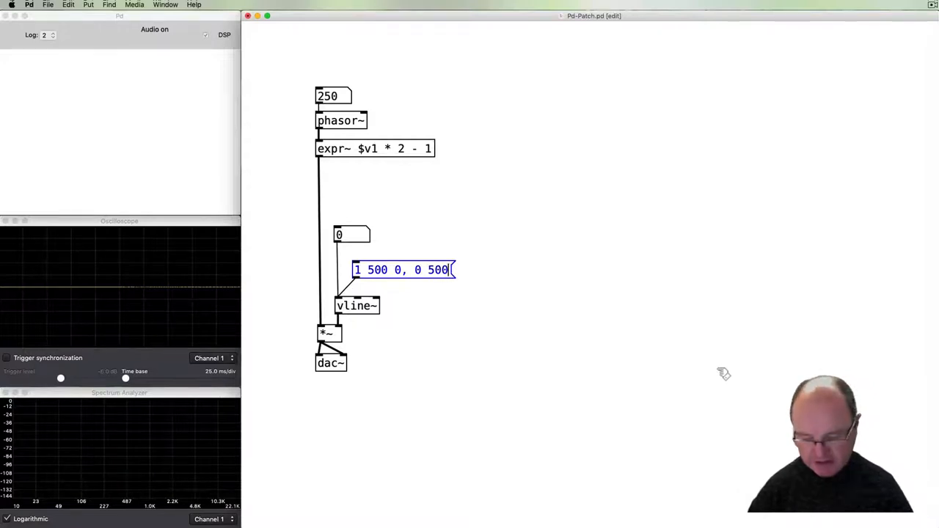
{"action": "type", "text": "500"}
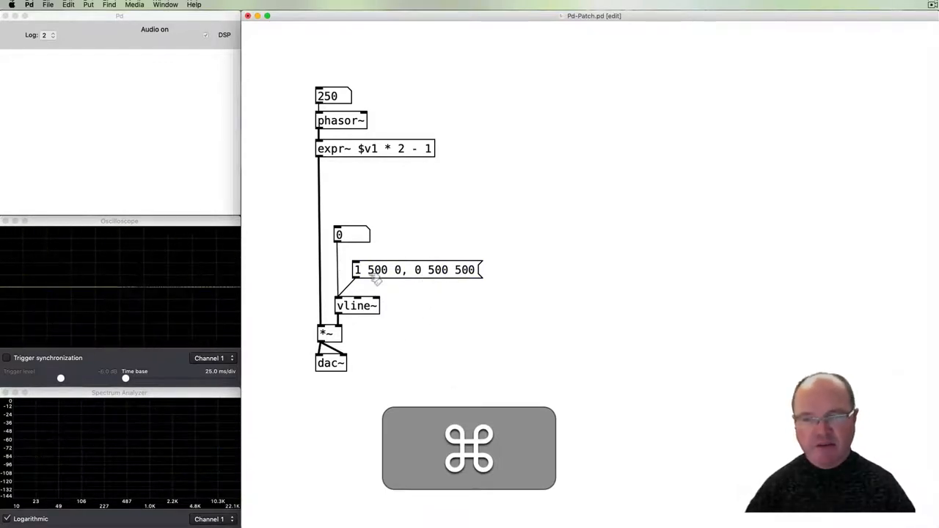
- Edit the envelope message to '1 5 0, 0 1000 5' feeding vline~
{"action": "left_click", "coordinate": [414, 270]}
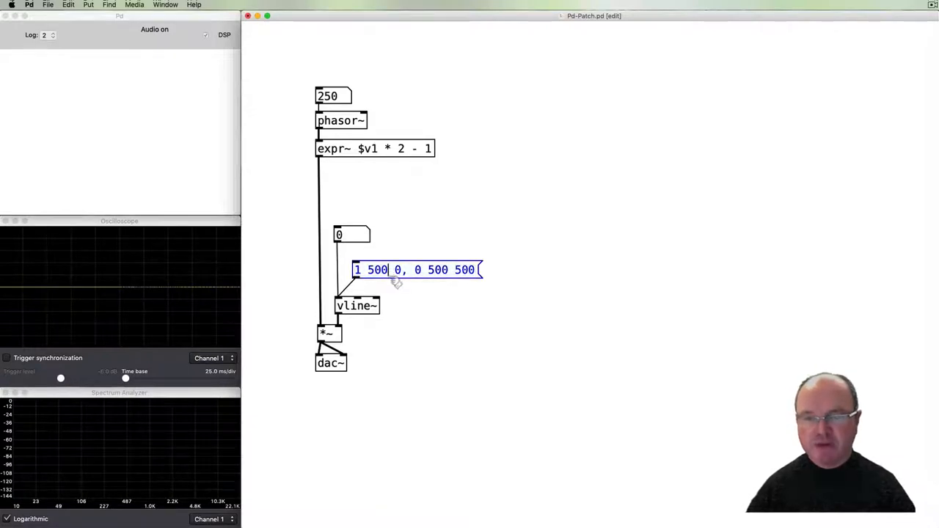
{"action": "key", "text": "Backspace"}
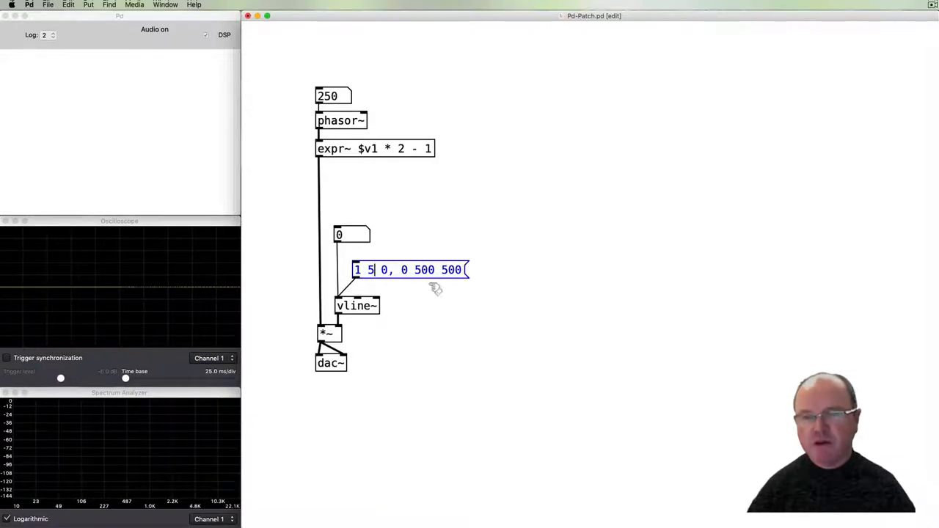
{"action": "key", "text": "cmd"}
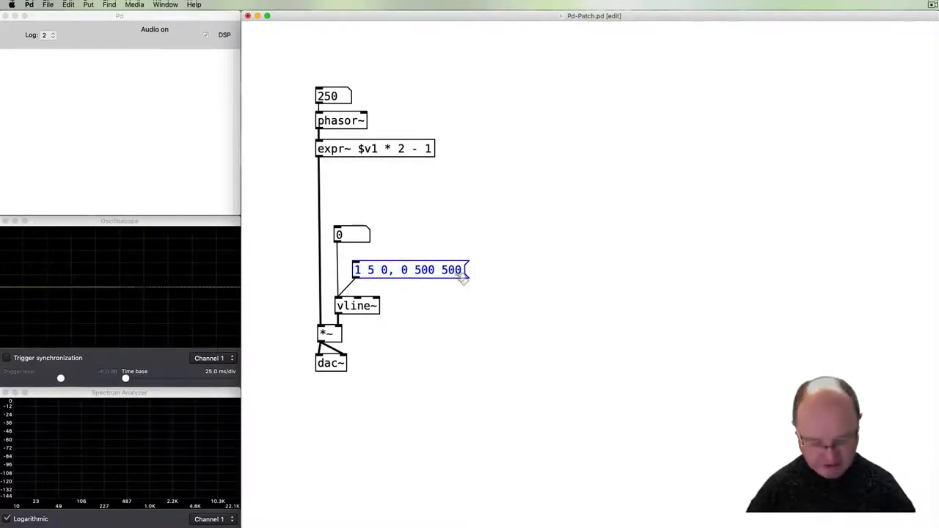
{"action": "key", "text": "Backspace"}
{"action": "type", "text": "10"}
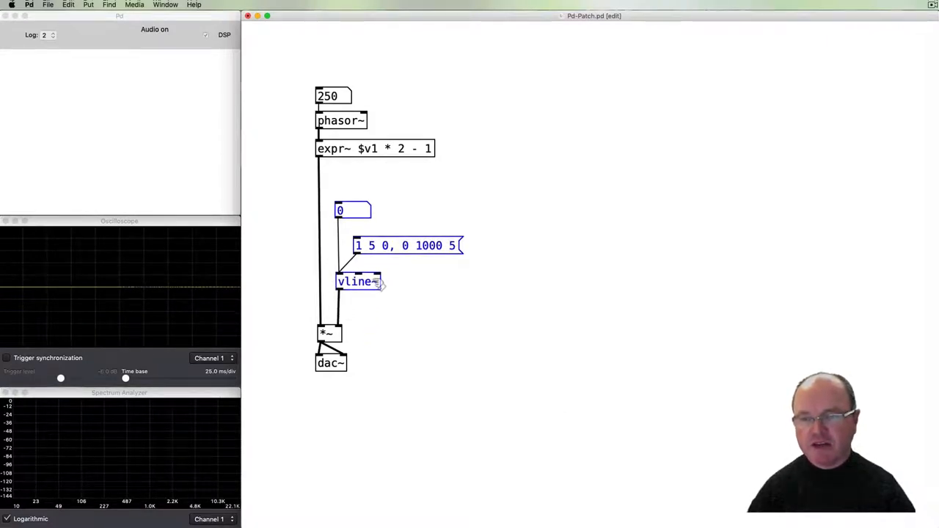
{"action": "left_click", "coordinate": [437, 286]}
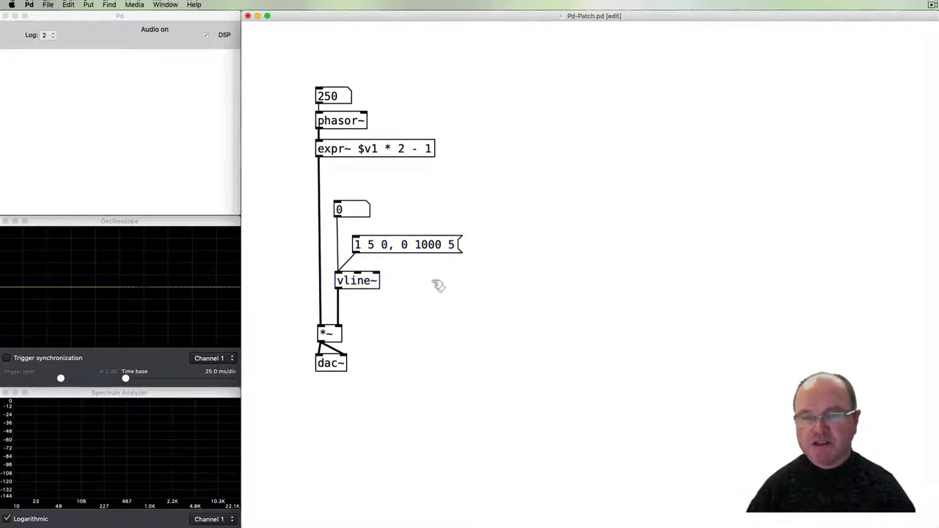
{"action": "key", "text": "cmd"}
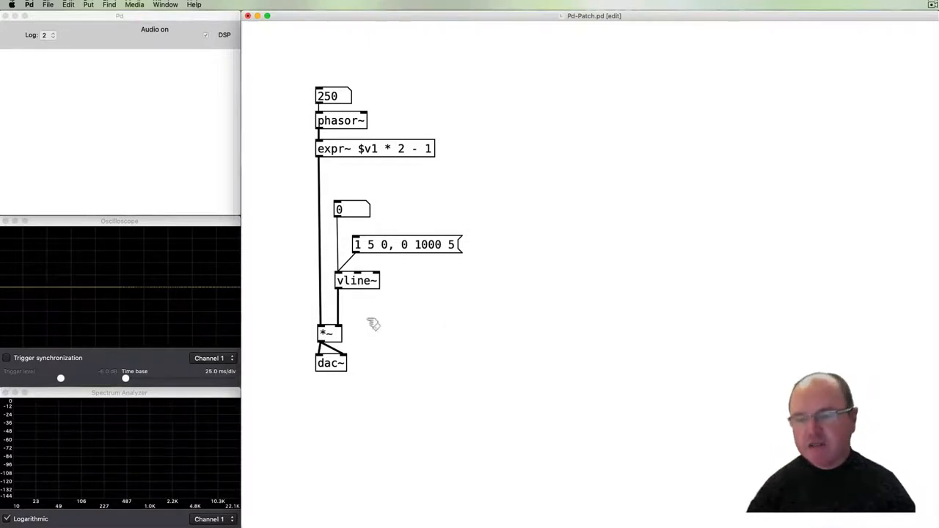
{"action": "mouse_move", "coordinate": [337, 308]}
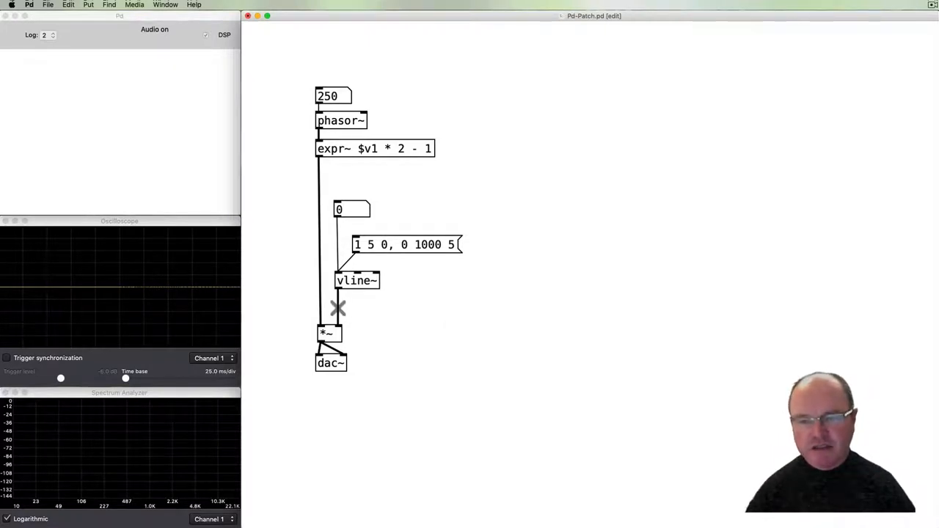
- Add a *~ below vline~ and fire the envelope message to hear sawtooth bursts
{"action": "left_click", "coordinate": [338, 308]}
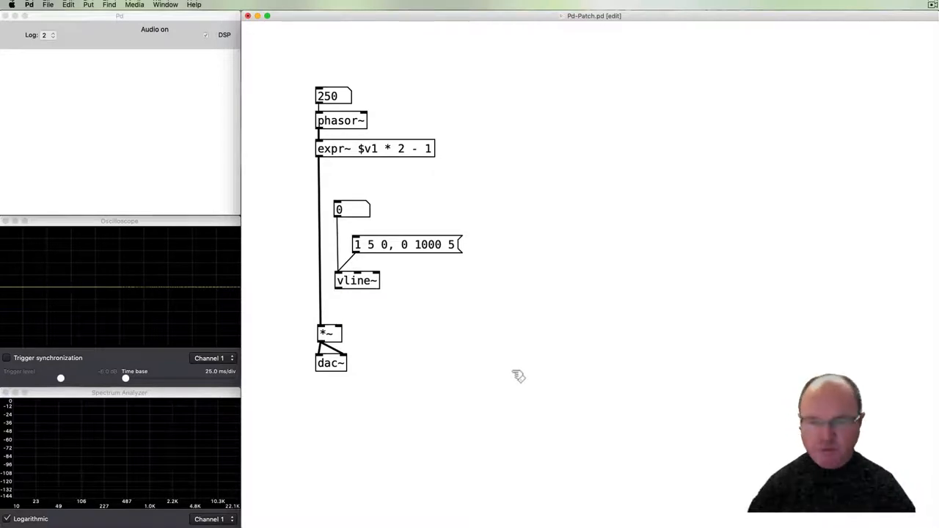
{"action": "mouse_move", "coordinate": [382, 306]}
{"action": "type", "text": "*~"}
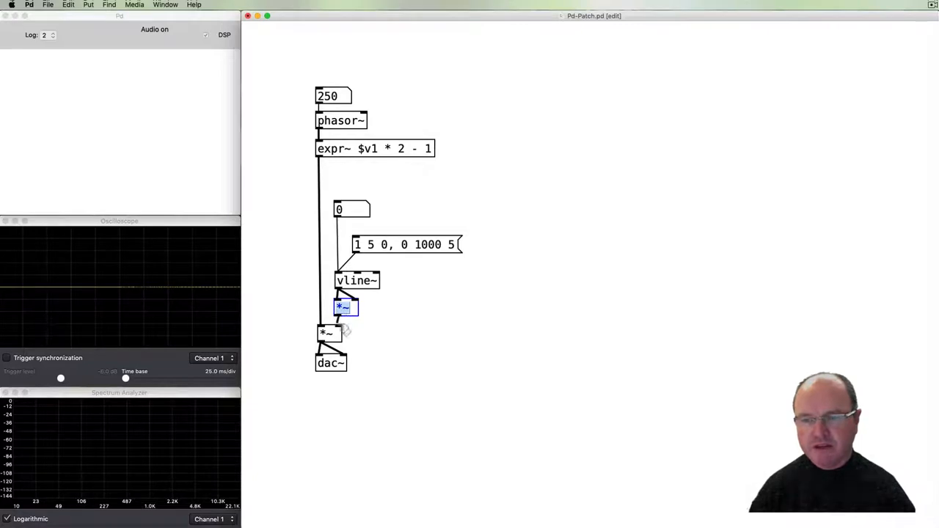
{"action": "key", "text": "cmd"}
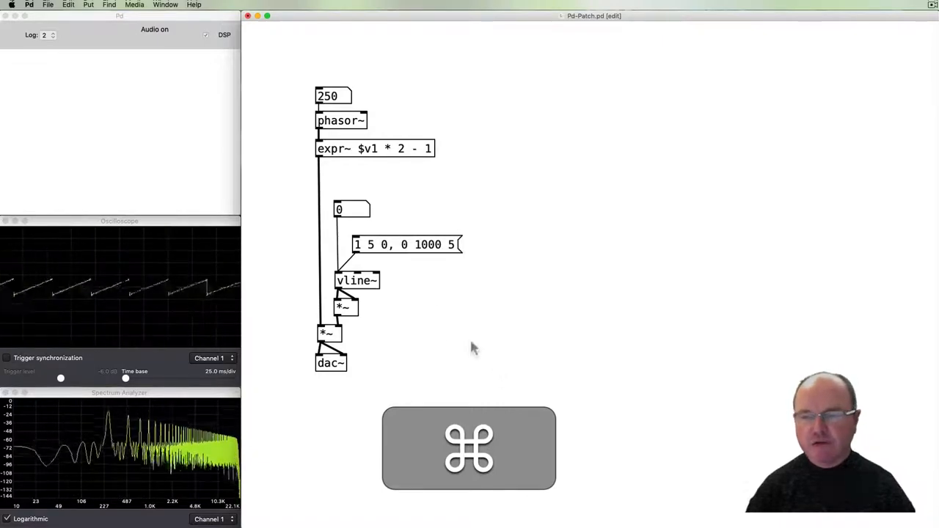
{"action": "left_click", "coordinate": [408, 243]}
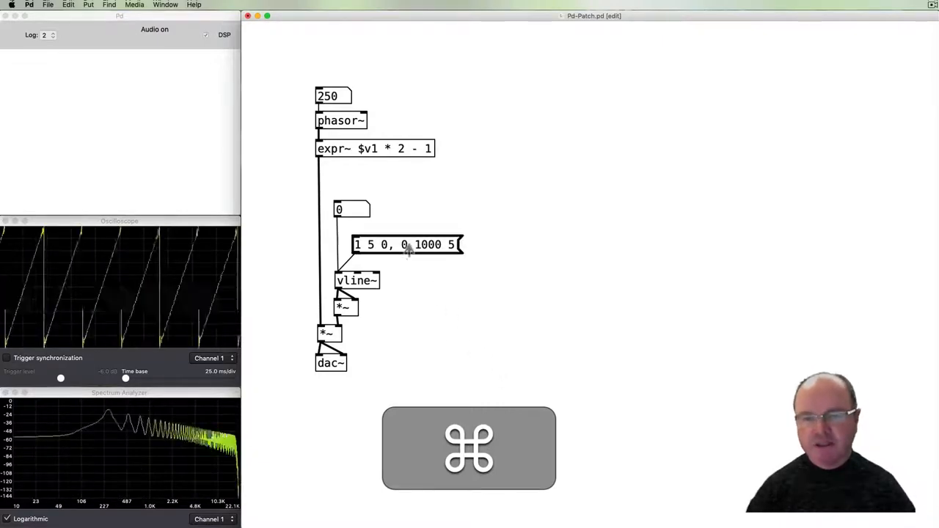
{"action": "left_click", "coordinate": [408, 243]}
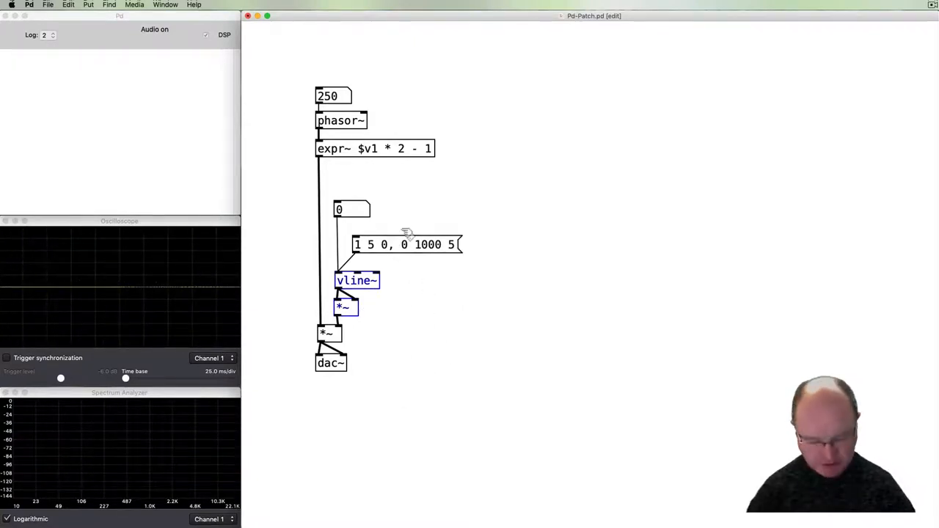
{"action": "mouse_move", "coordinate": [388, 282]}
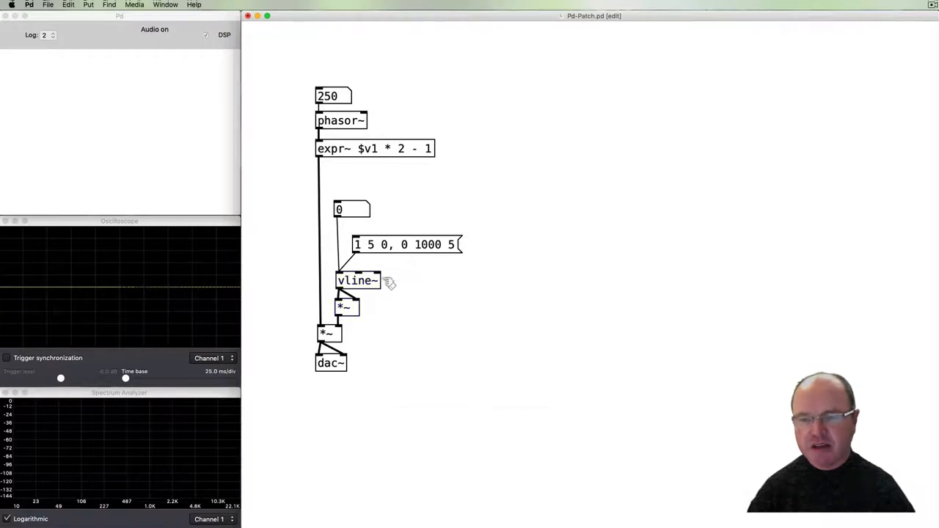
{"action": "left_click", "coordinate": [358, 282]}
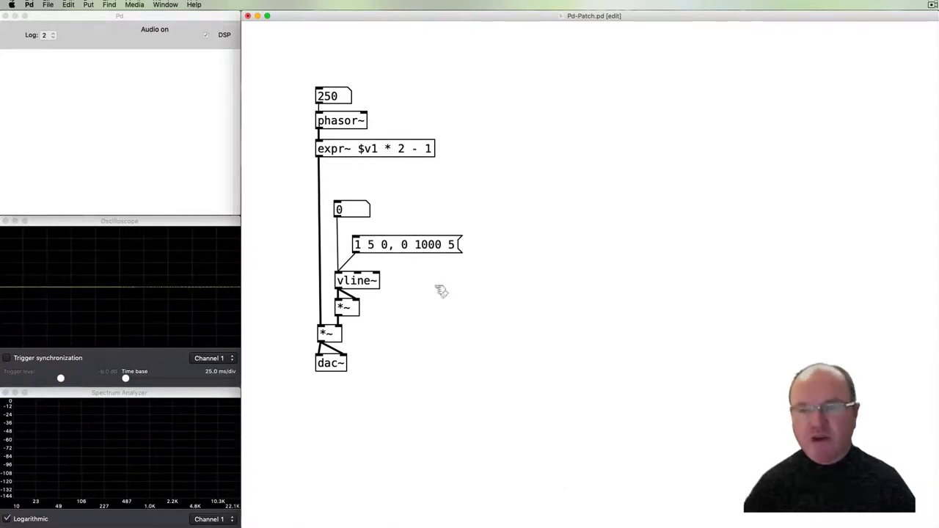
{"action": "mouse_move", "coordinate": [508, 405]}
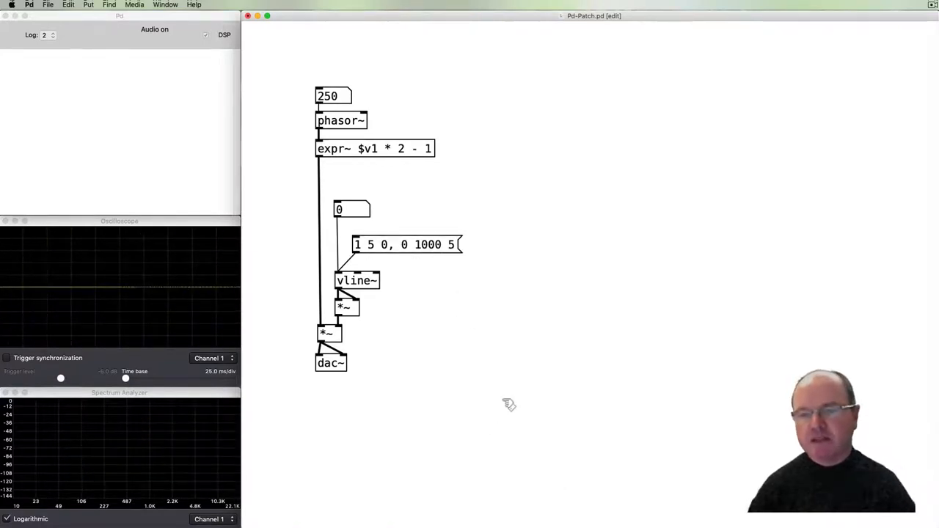
{"action": "mouse_move", "coordinate": [508, 370]}
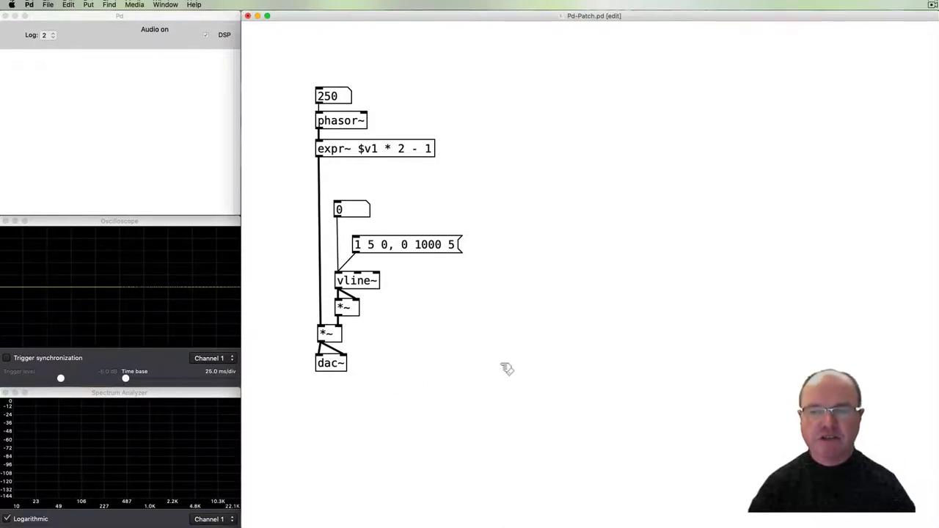
{"action": "mouse_move", "coordinate": [455, 316]}
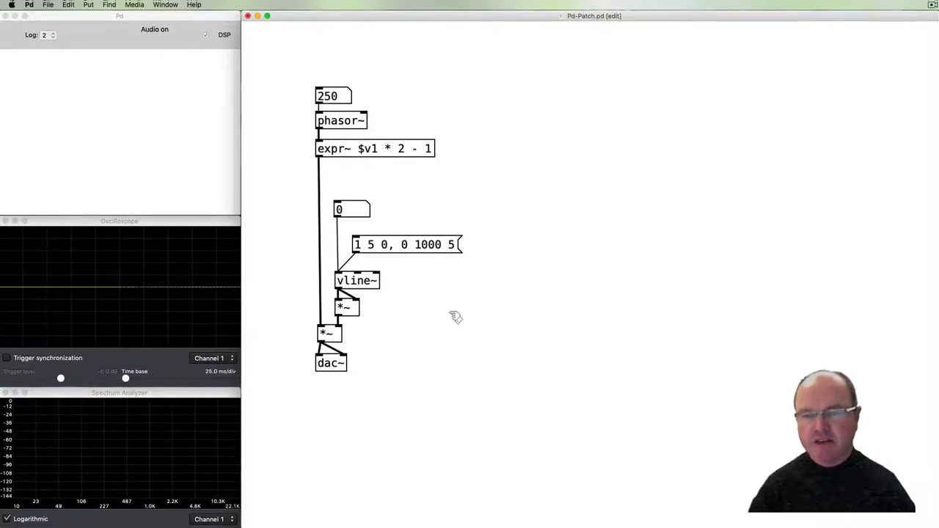
{"action": "mouse_move", "coordinate": [484, 349]}
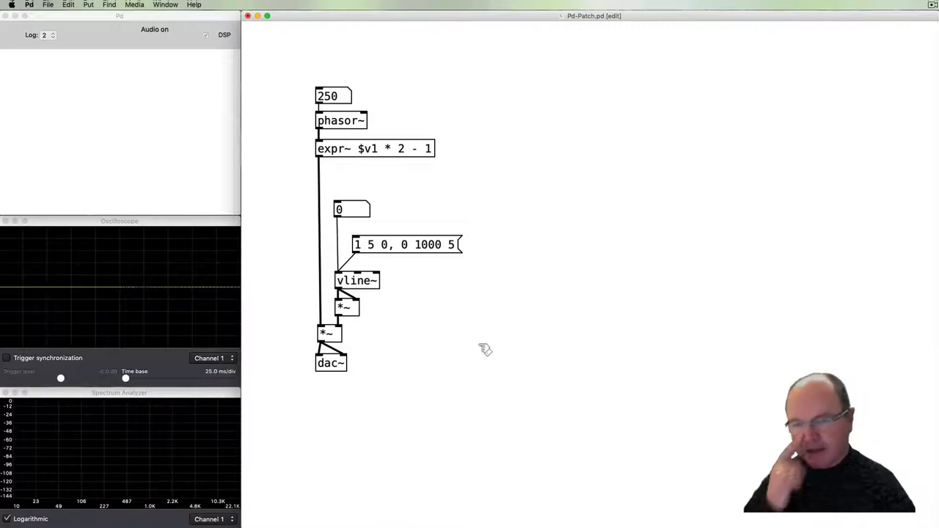
{"action": "key", "text": "cmd"}
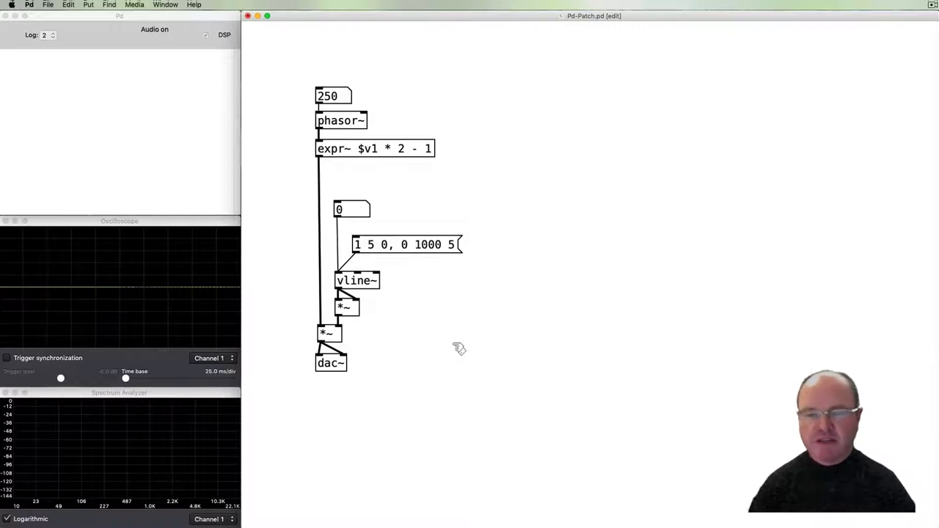
{"action": "mouse_move", "coordinate": [521, 176]}
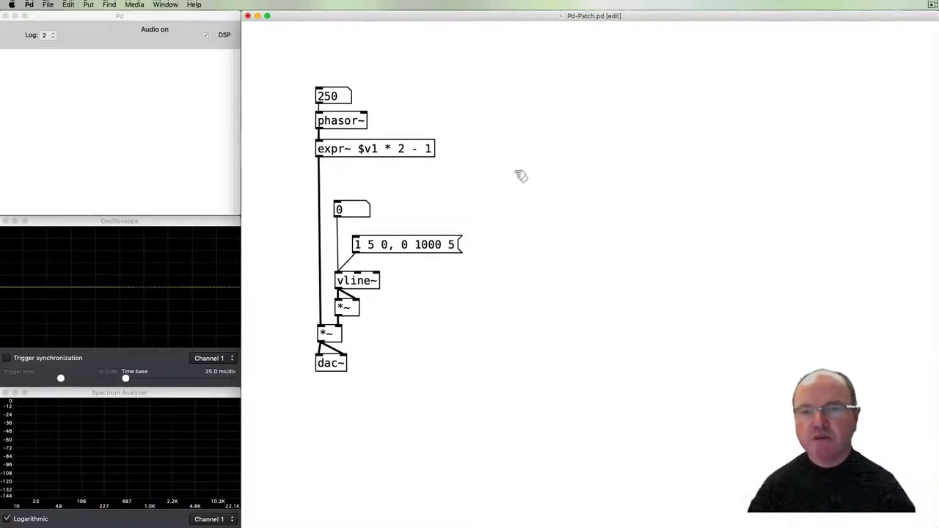
{"action": "mouse_move", "coordinate": [487, 181]}
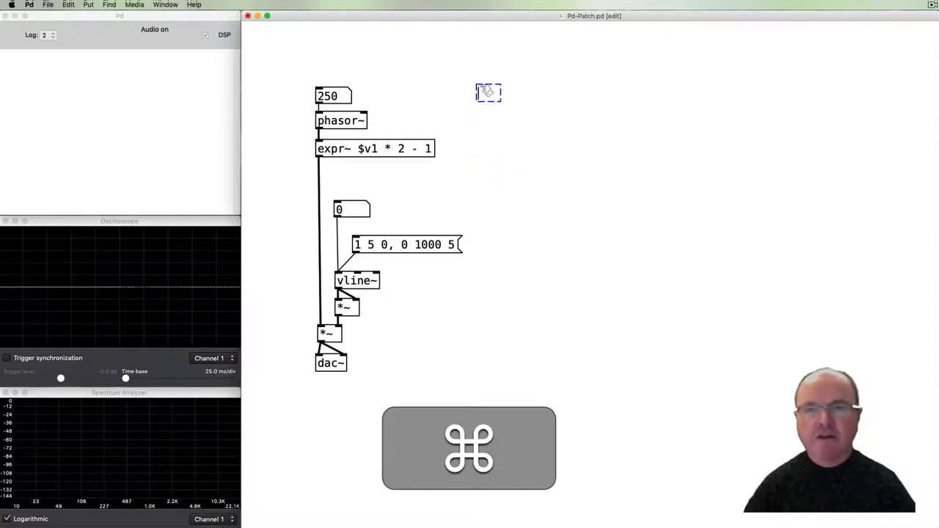
- Add a notein object and start a stripnote object below it
{"action": "type", "text": "notein"}
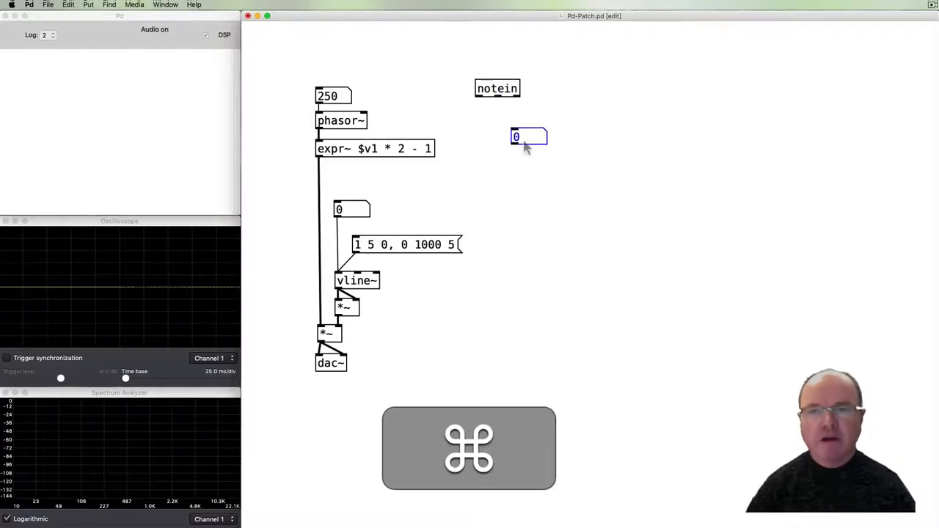
{"action": "left_click_drag", "start_coordinate": [528, 137], "coordinate": [511, 129]}
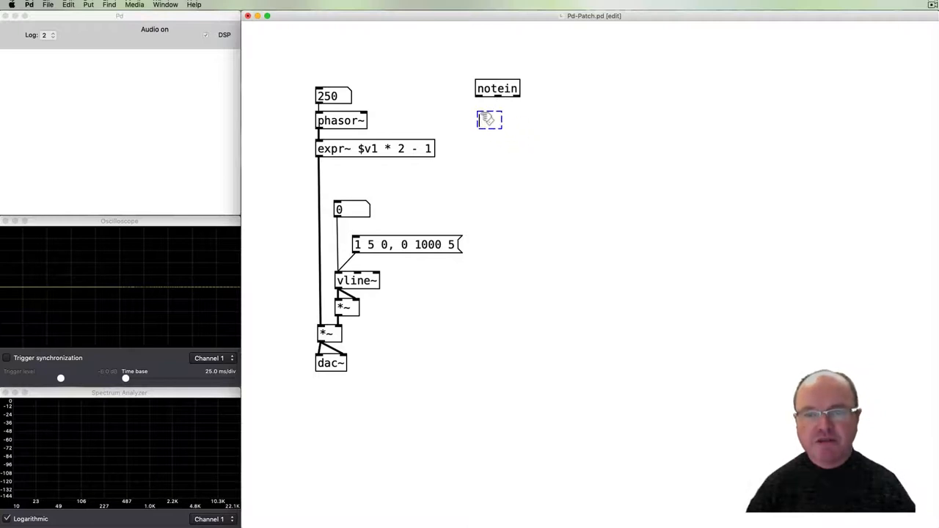
{"action": "mouse_move", "coordinate": [528, 191]}
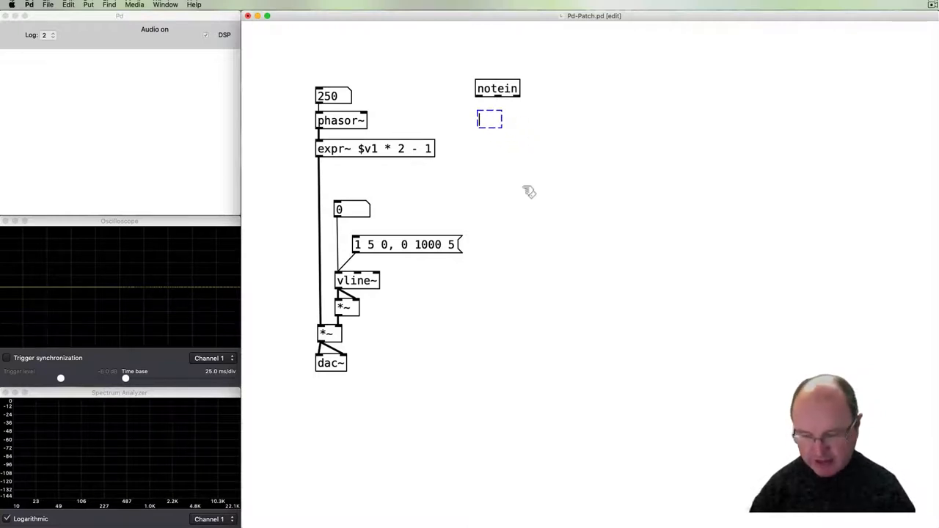
{"action": "type", "text": "stripnote"}
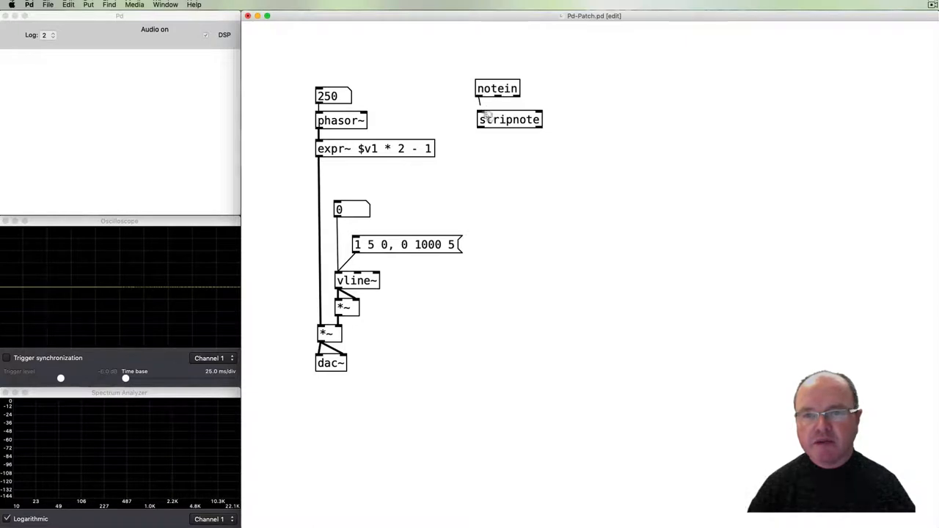
- Connect notein into stripnote and show its note output in a number box
{"action": "left_click", "coordinate": [507, 119]}
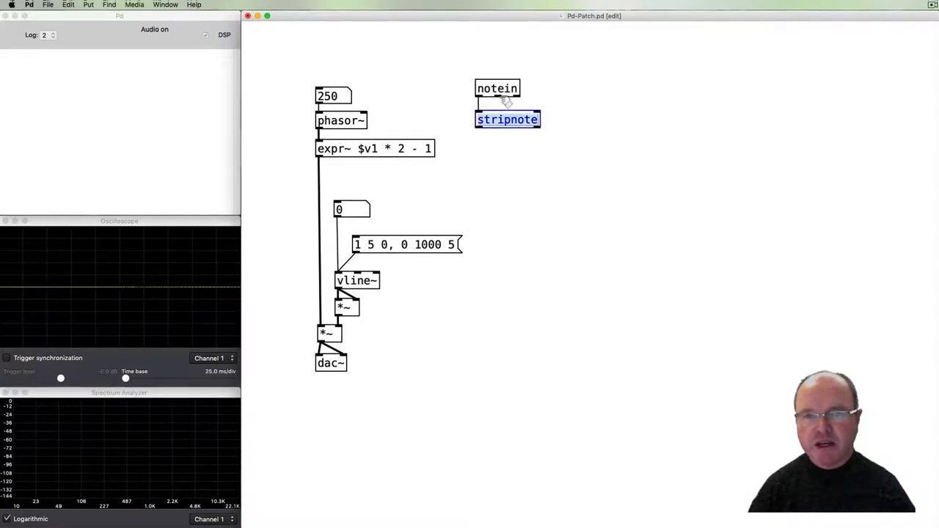
{"action": "left_click", "coordinate": [482, 205]}
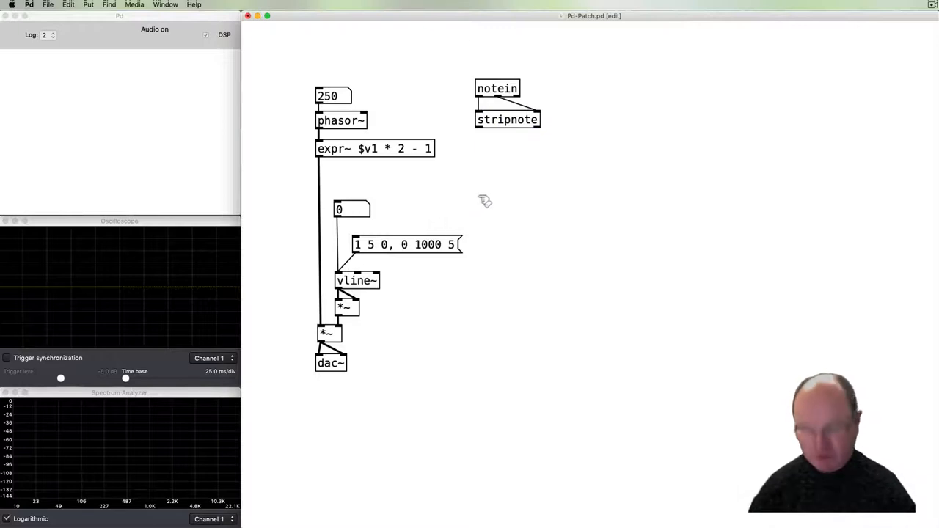
{"action": "left_click", "coordinate": [498, 158]}
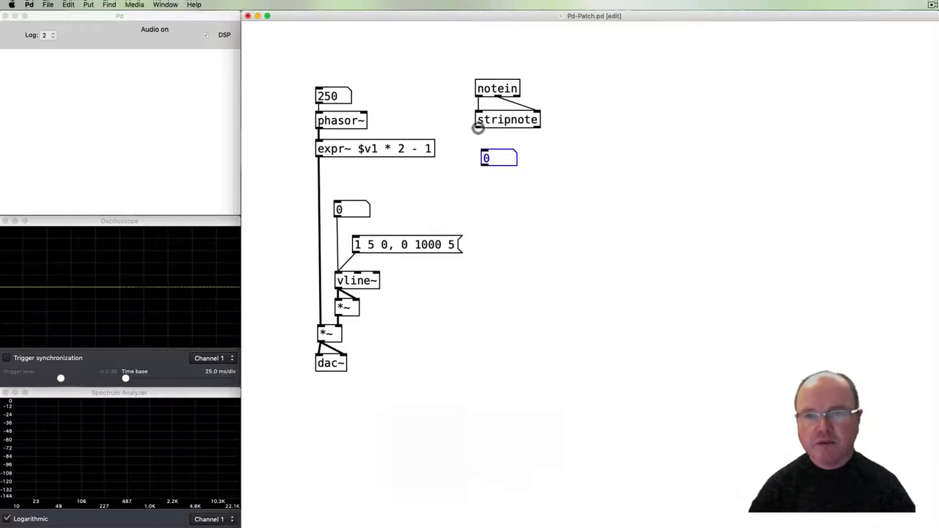
{"action": "type", "text": "46"}
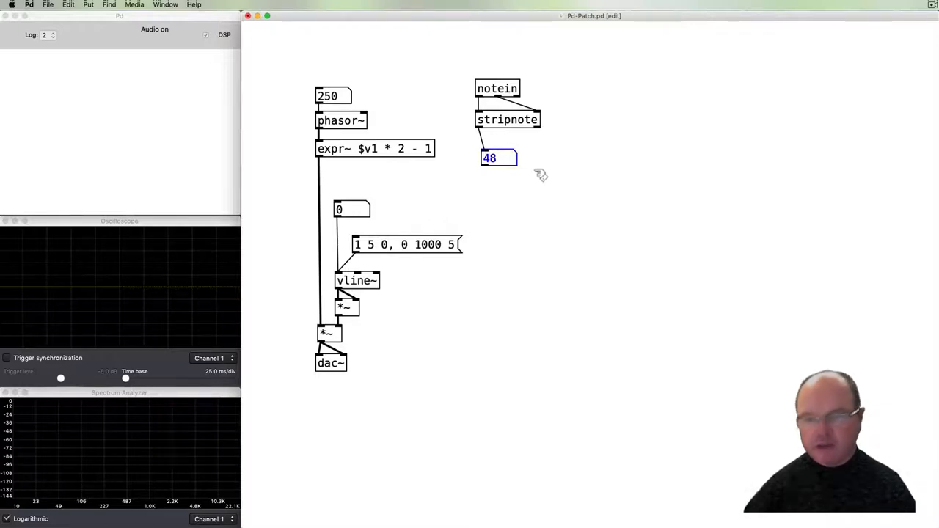
{"action": "mouse_move", "coordinate": [498, 188]}
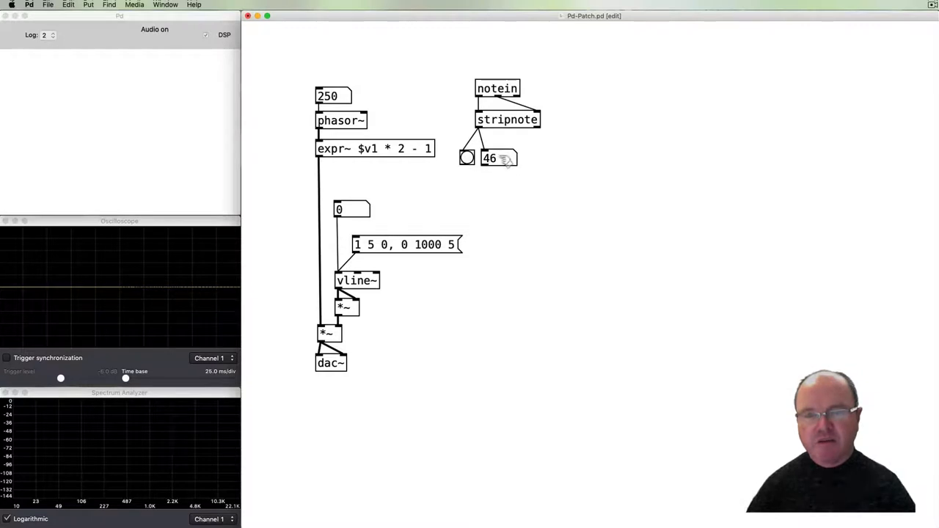
{"action": "mouse_move", "coordinate": [506, 169]}
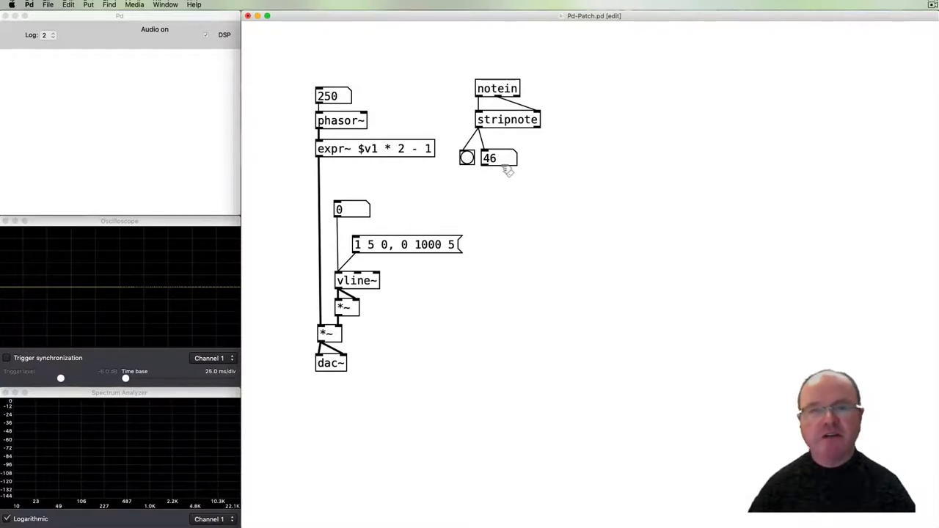
{"action": "mouse_move", "coordinate": [493, 201]}
{"action": "type", "text": "mtof"}
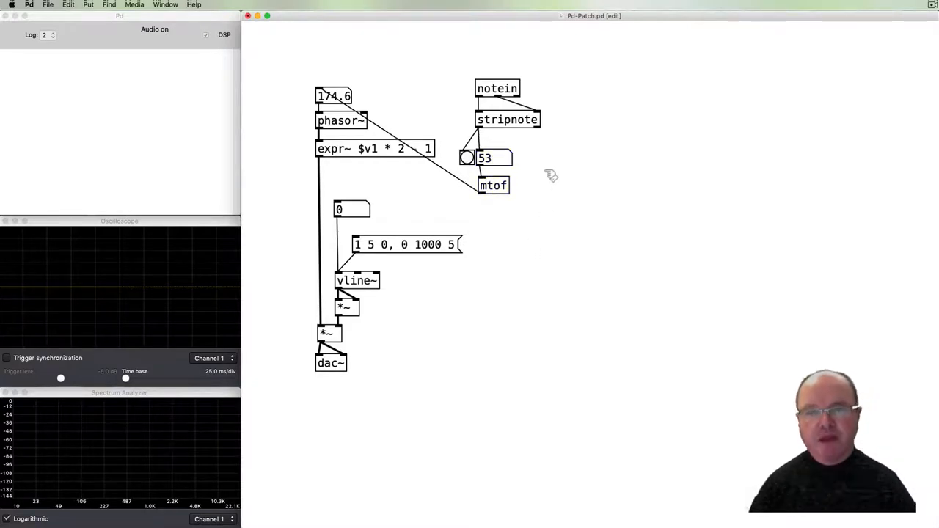
- Scale velocity with / 127 into a '$1 5' attack message for vline~
{"action": "left_click", "coordinate": [551, 158]}
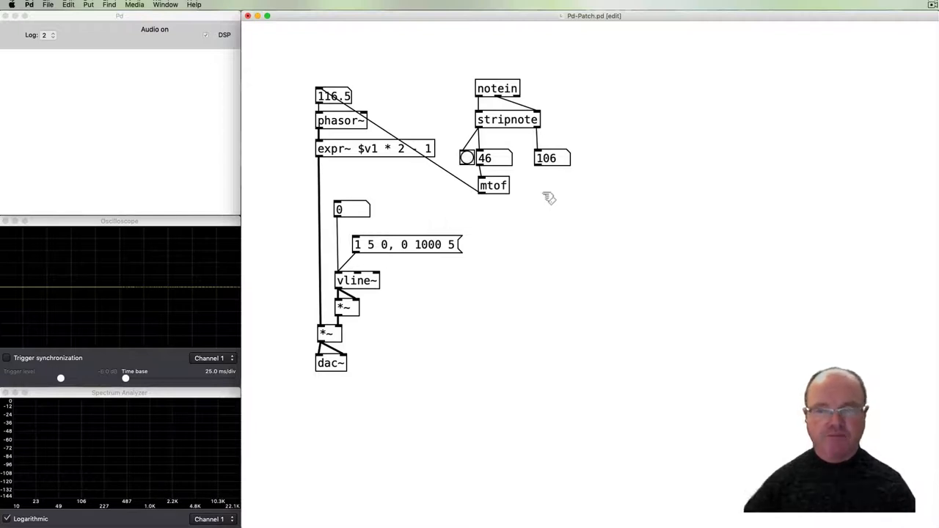
{"action": "mouse_move", "coordinate": [540, 192]}
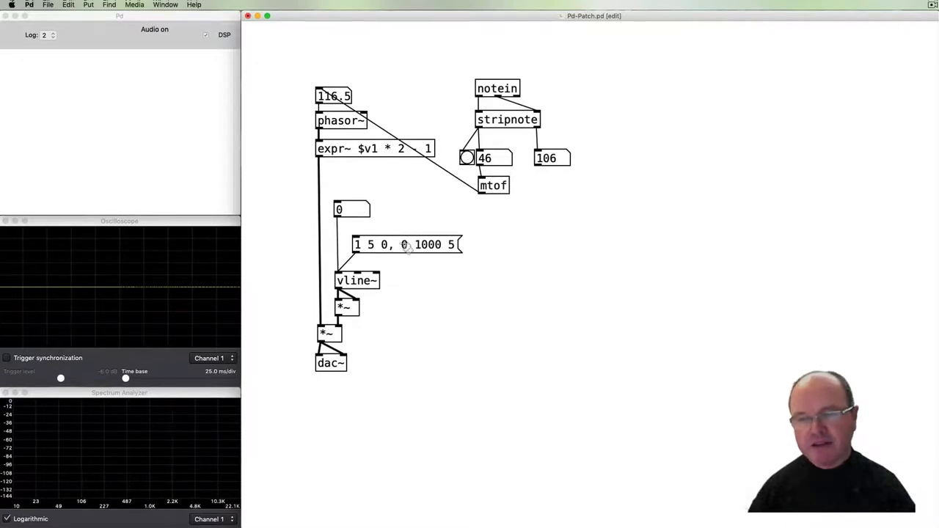
{"action": "mouse_move", "coordinate": [551, 222]}
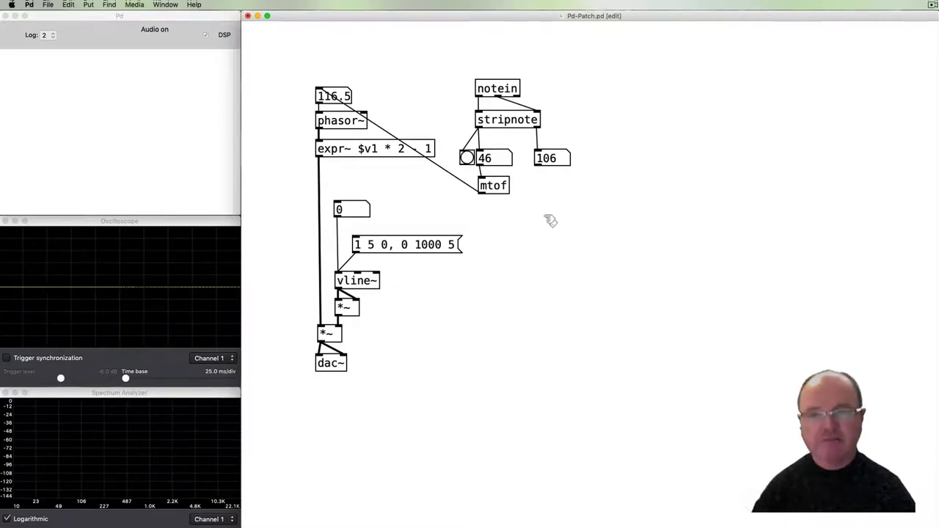
{"action": "key", "text": "cmd"}
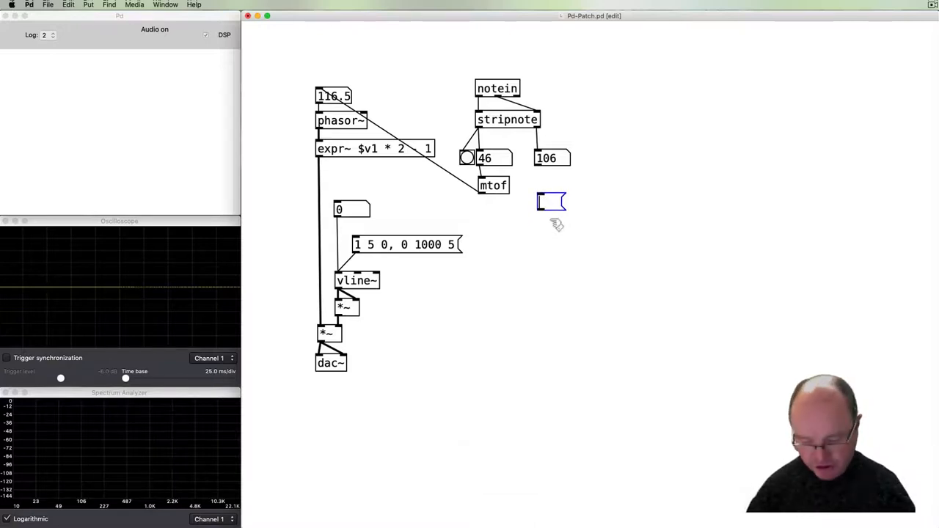
{"action": "type", "text": "$1"}
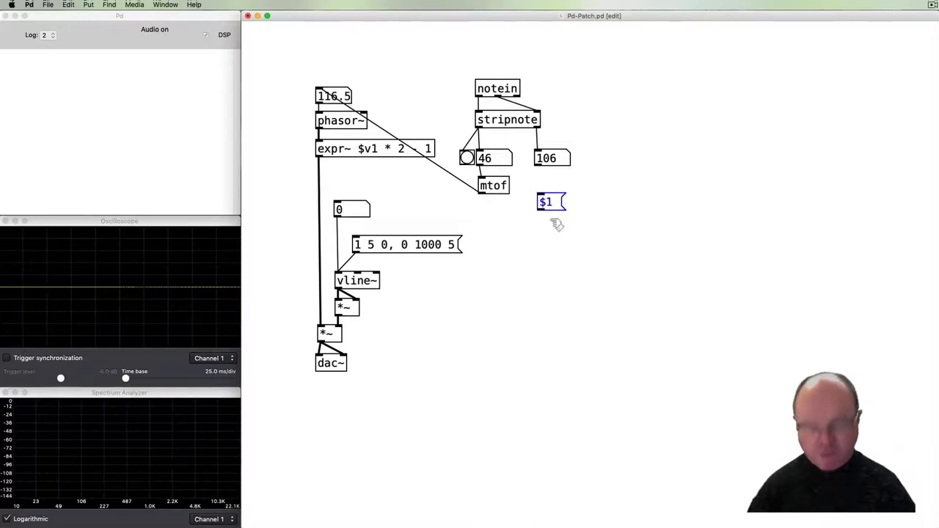
{"action": "mouse_move", "coordinate": [555, 168]}
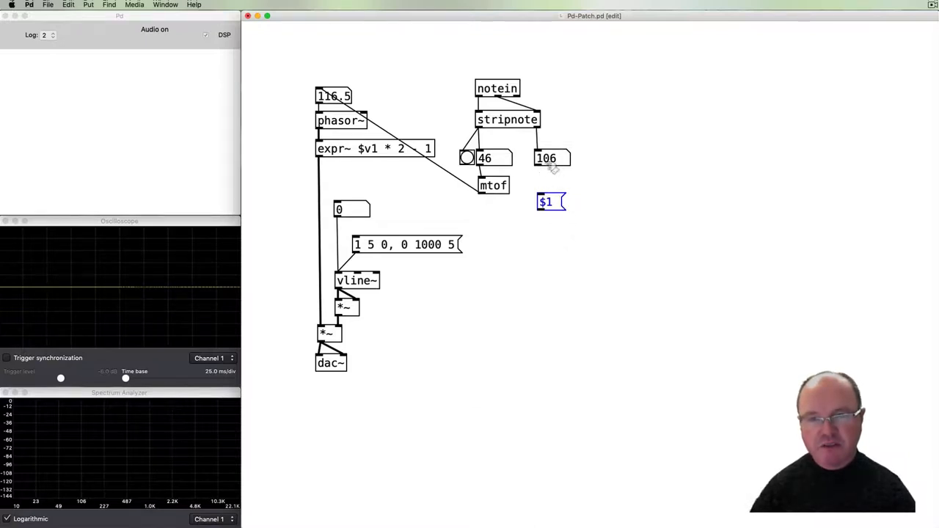
{"action": "mouse_move", "coordinate": [575, 255]}
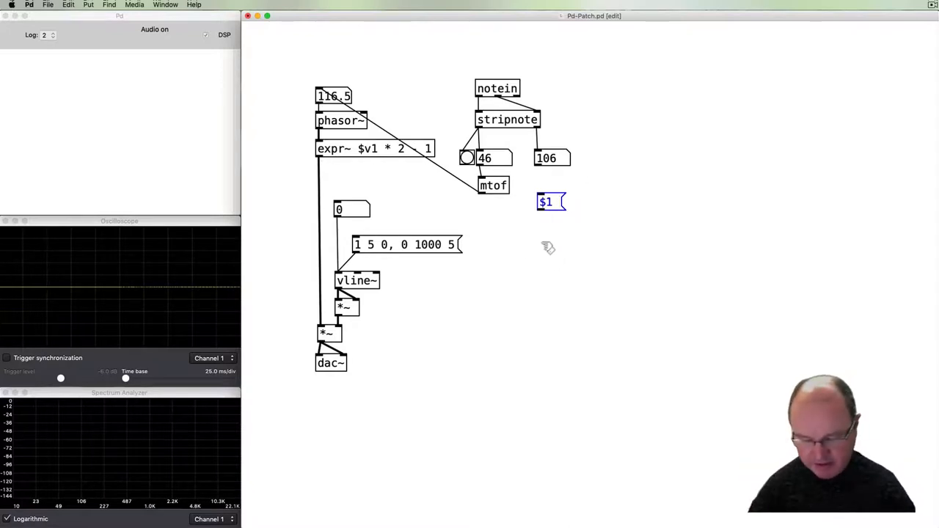
{"action": "type", "text": "5"}
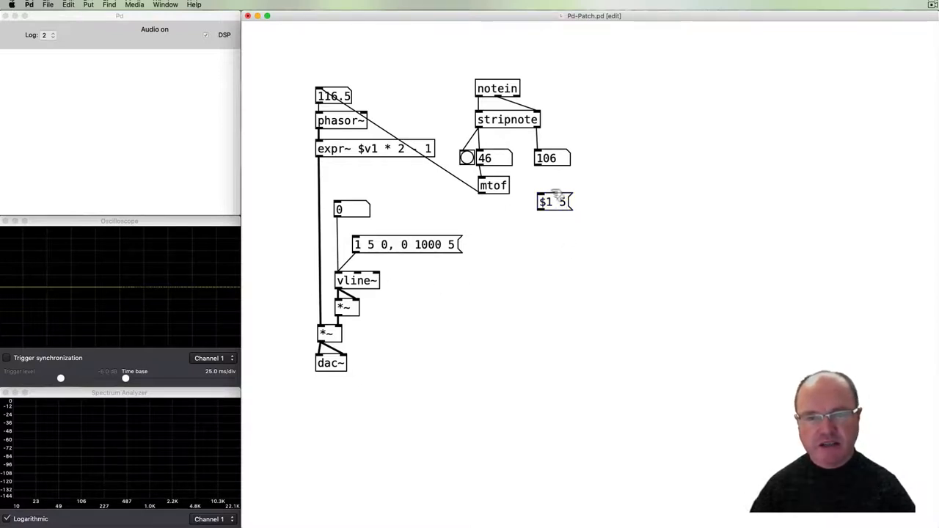
{"action": "left_click_drag", "start_coordinate": [555, 202], "coordinate": [551, 213]}
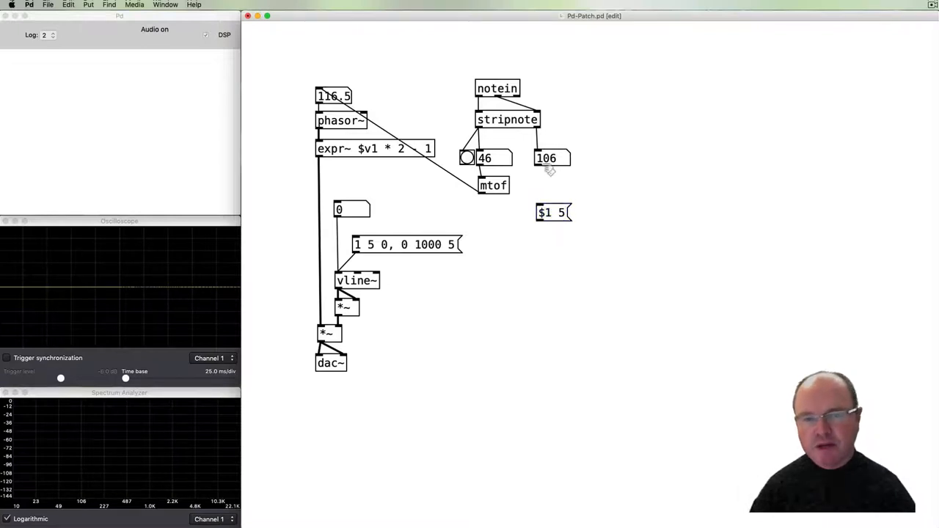
{"action": "mouse_move", "coordinate": [528, 209]}
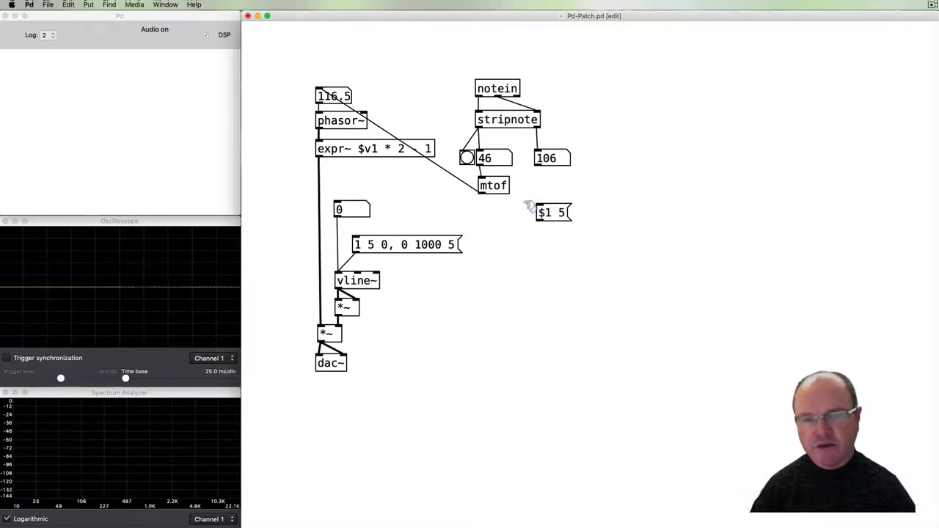
{"action": "mouse_move", "coordinate": [548, 195]}
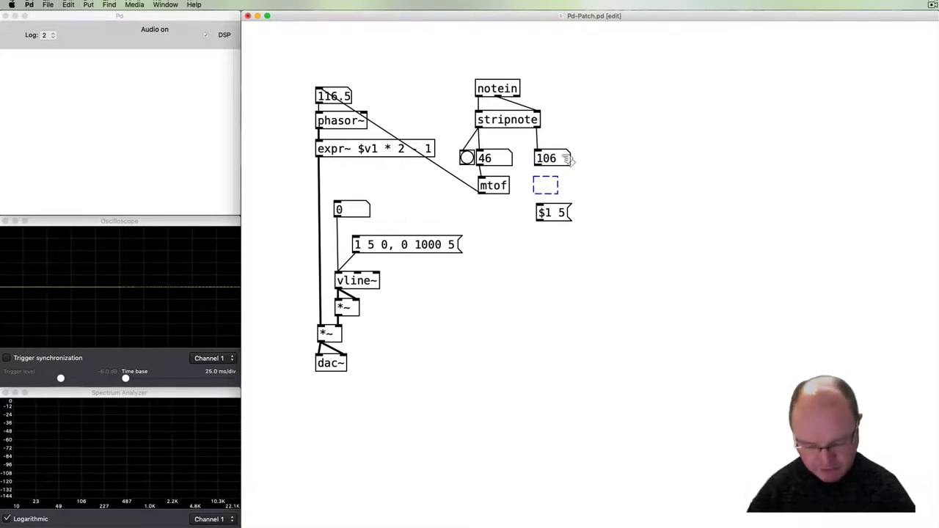
{"action": "type", "text": "/ 127"}
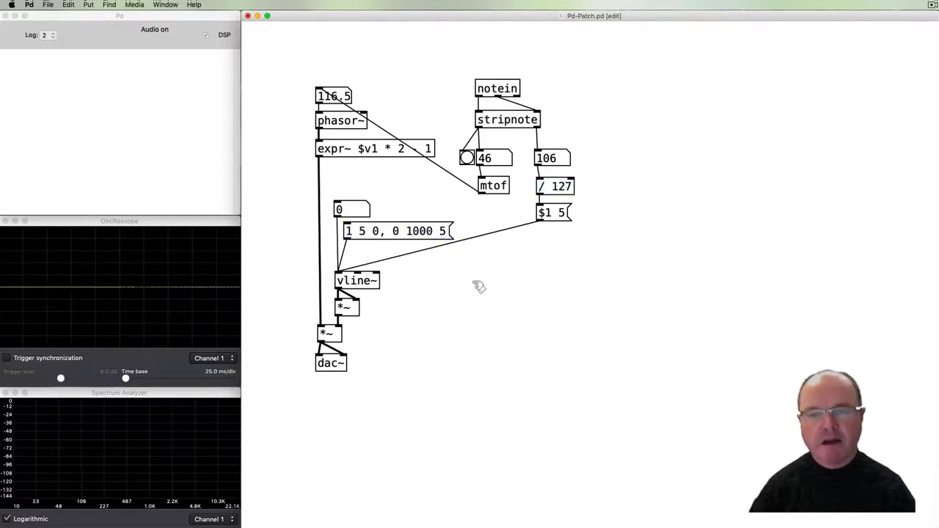
{"action": "mouse_move", "coordinate": [510, 335]}
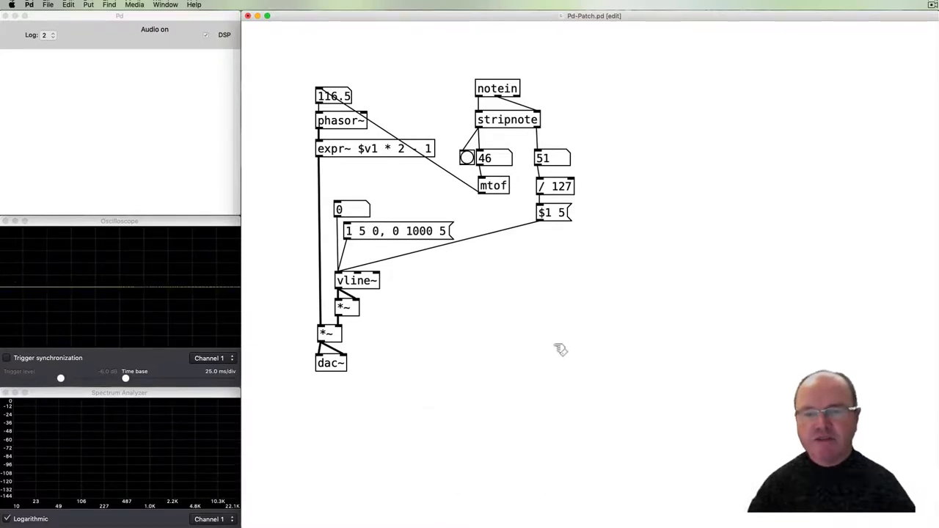
{"action": "mouse_move", "coordinate": [584, 272]}
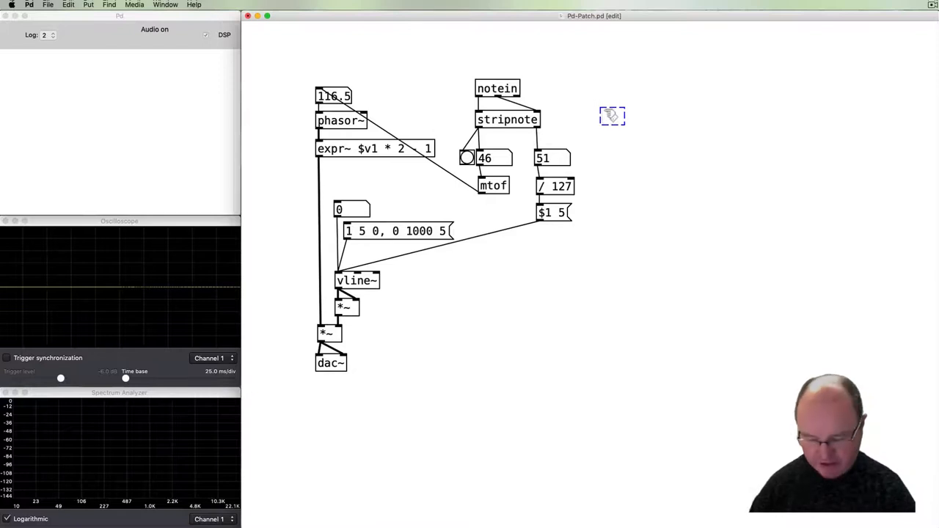
- Place a 'sel 0' object beside notein
{"action": "type", "text": "sel 0"}
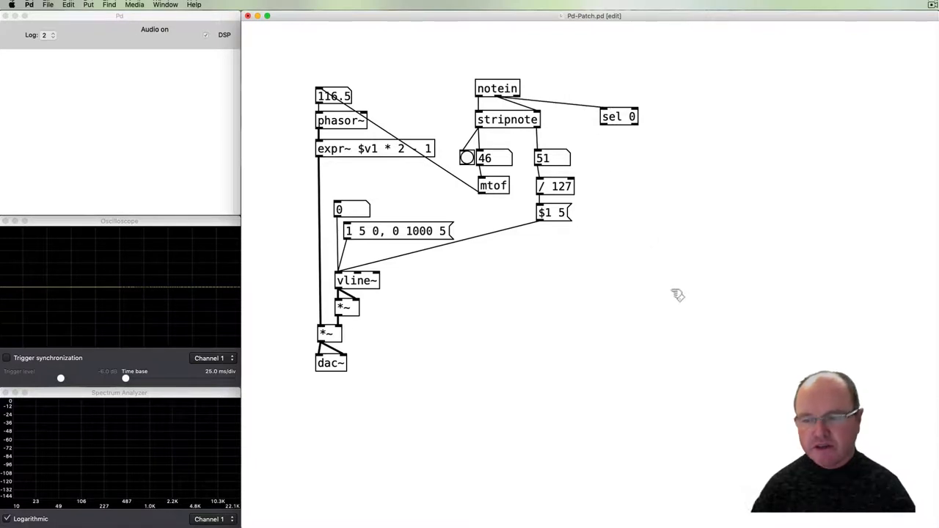
{"action": "mouse_move", "coordinate": [591, 214]}
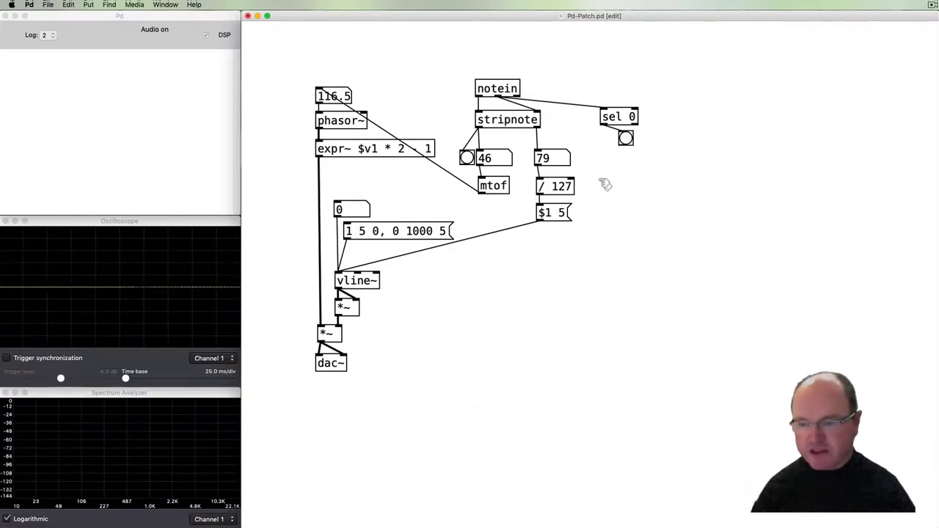
- Add a '0 1000' release message below sel 0
{"action": "key", "text": "cmd"}
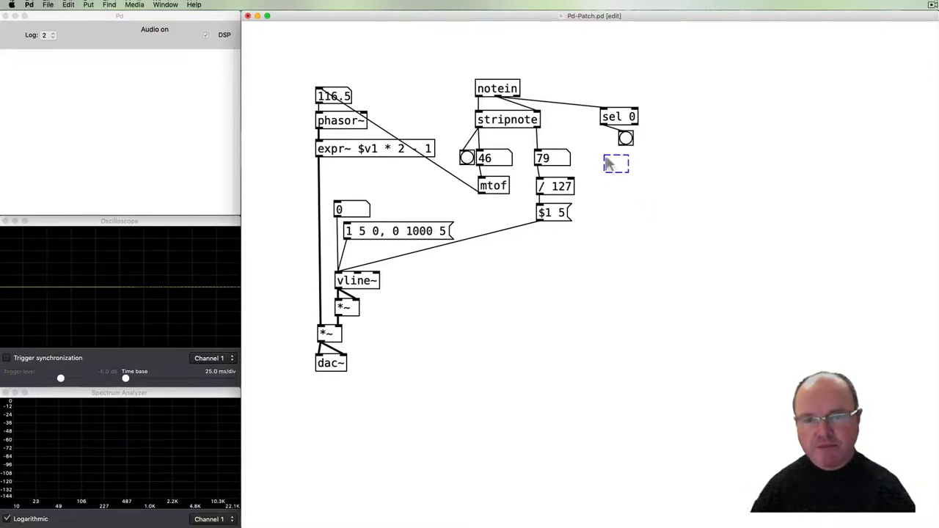
{"action": "key", "text": "cmd+backspace"}
{"action": "type", "text": "0"}
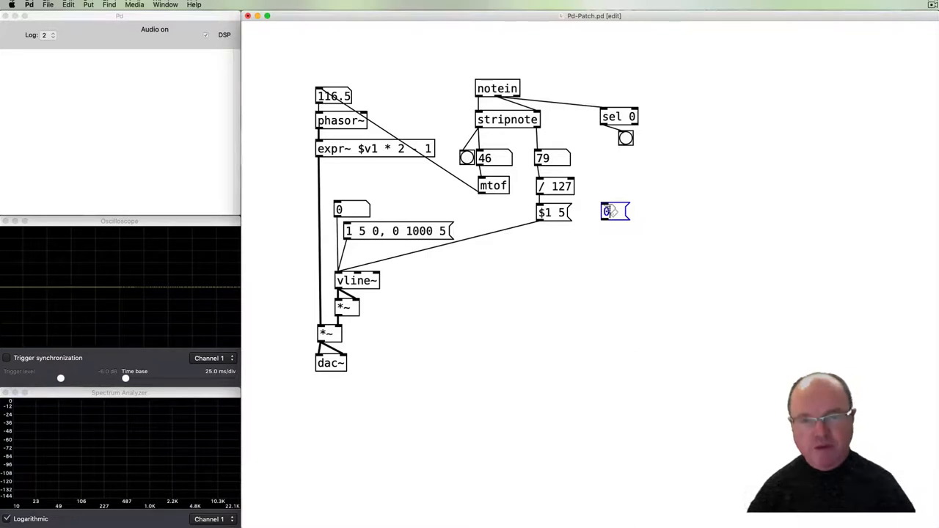
{"action": "type", "text": "1000"}
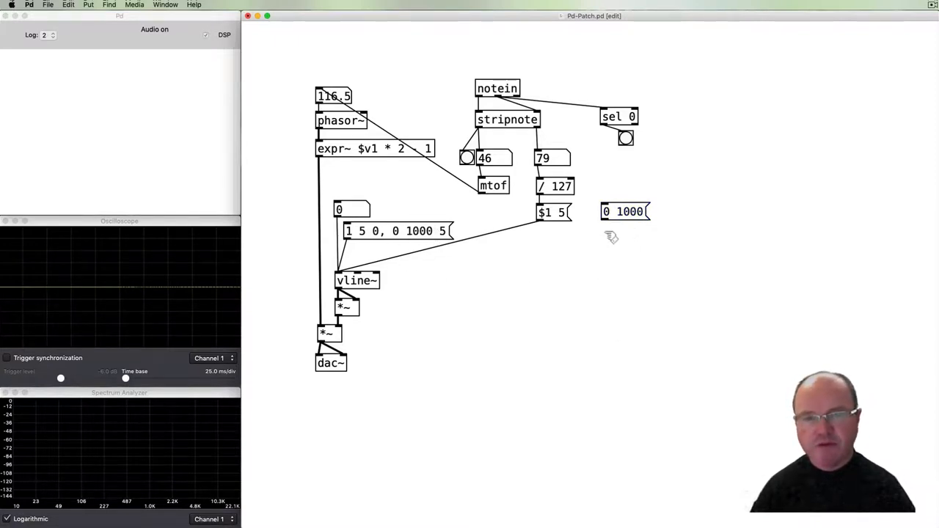
{"action": "mouse_move", "coordinate": [608, 130]}
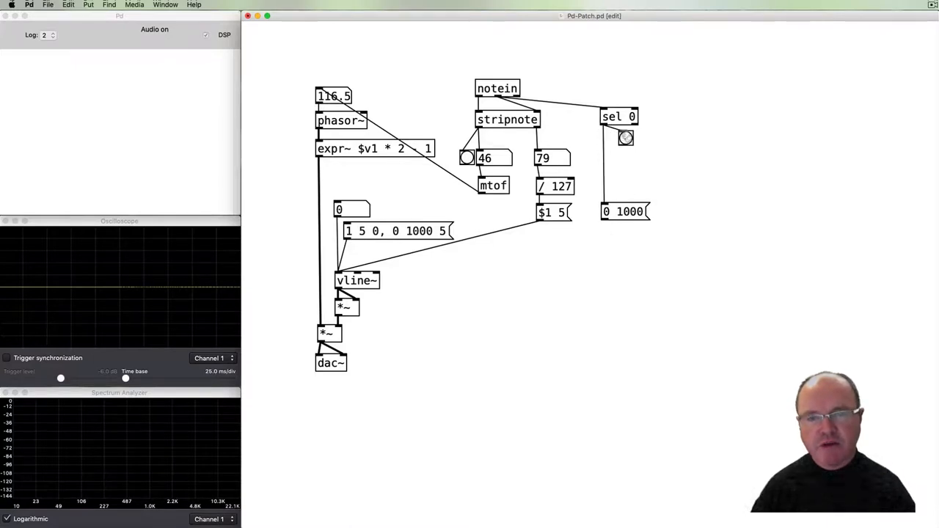
{"action": "mouse_move", "coordinate": [610, 226]}
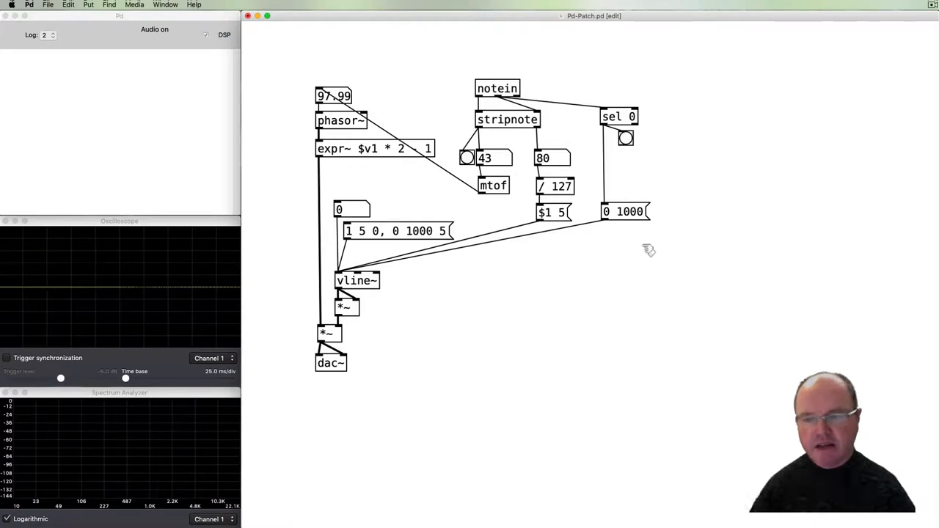
{"action": "mouse_move", "coordinate": [660, 229]}
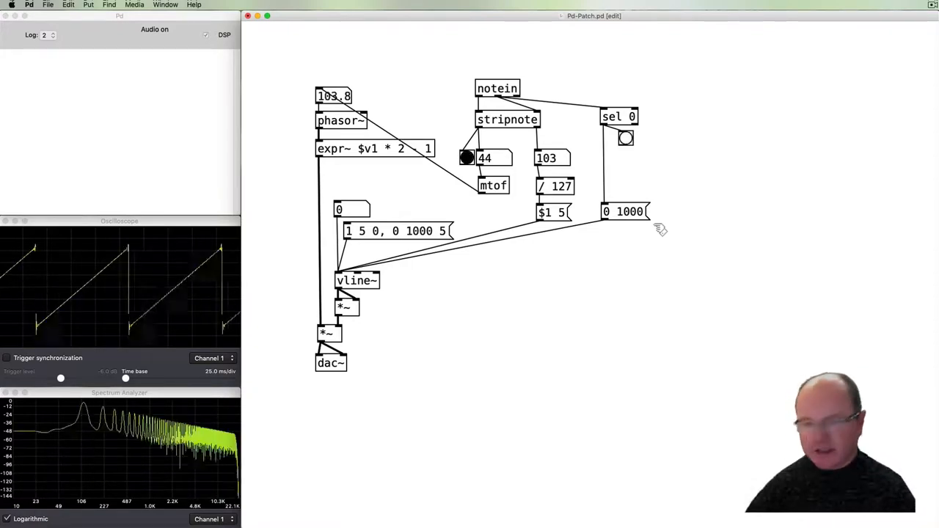
- Play MIDI notes to test the attack and release envelope on the oscilloscope
{"action": "left_click", "coordinate": [466, 159]}
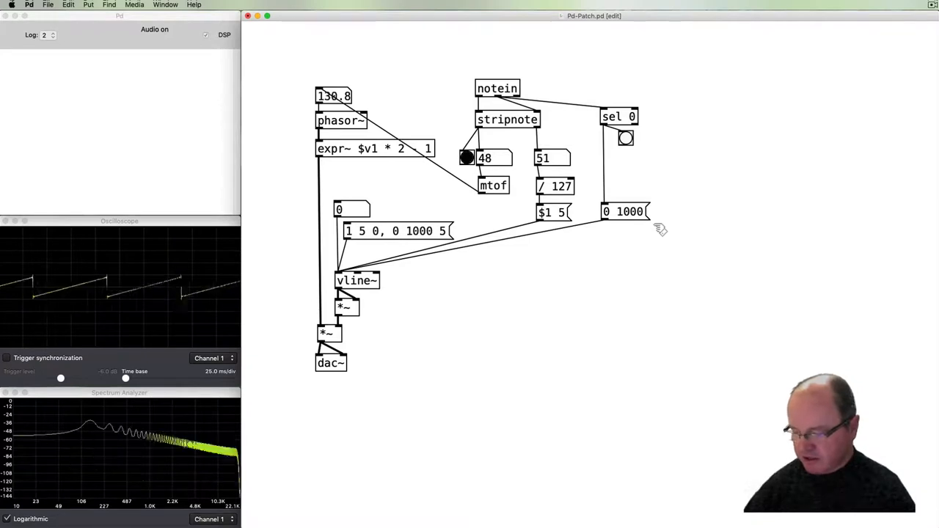
{"action": "left_click", "coordinate": [467, 157]}
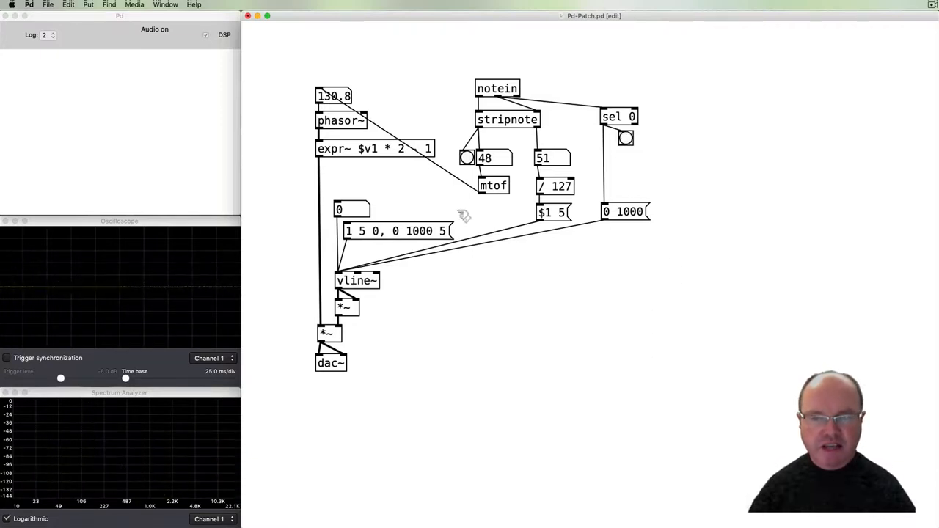
{"action": "mouse_move", "coordinate": [613, 253]}
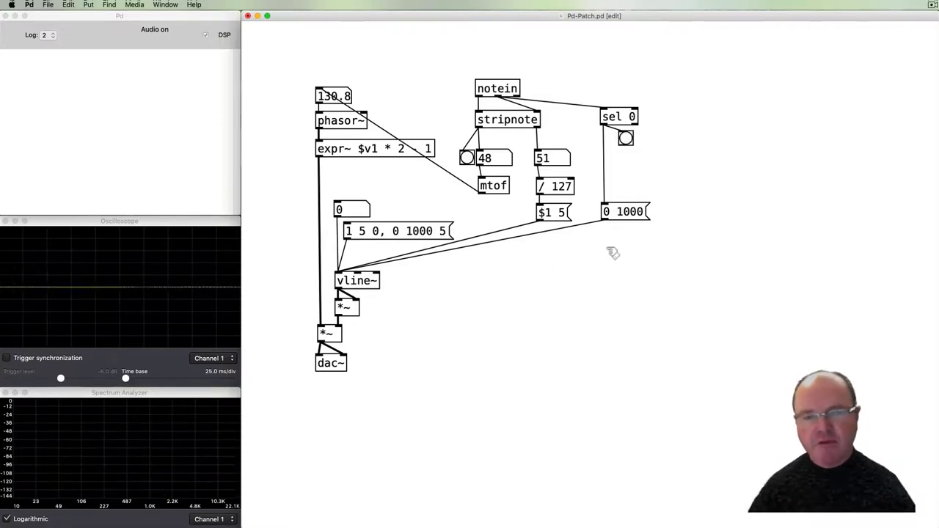
{"action": "mouse_move", "coordinate": [580, 267]}
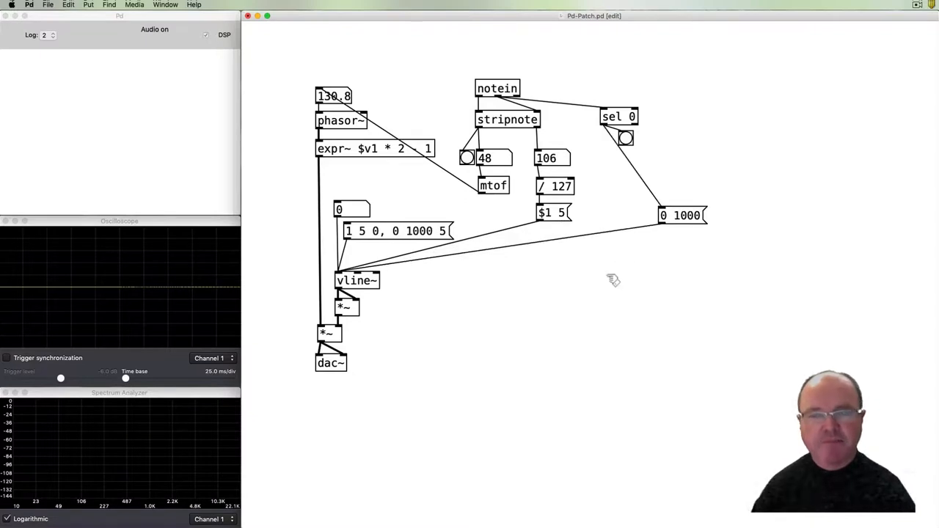
{"action": "mouse_move", "coordinate": [579, 226]}
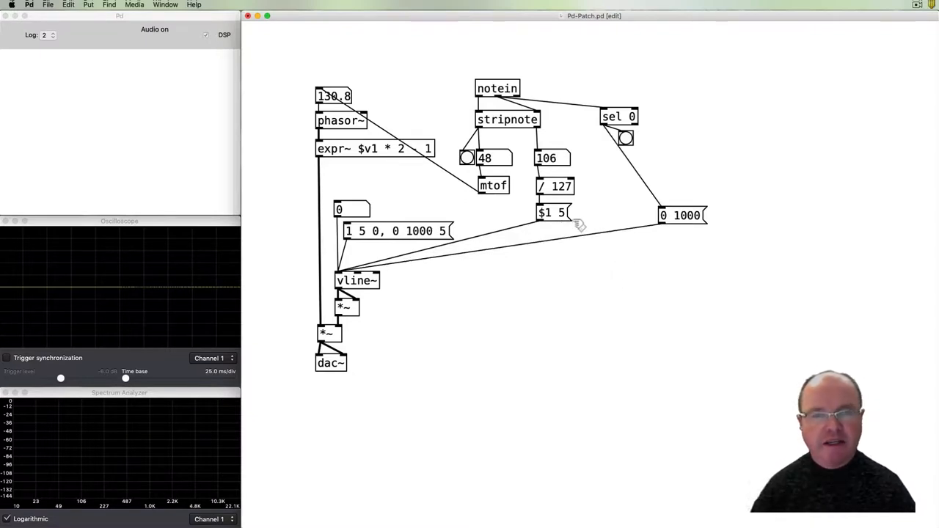
{"action": "left_click", "coordinate": [551, 212]}
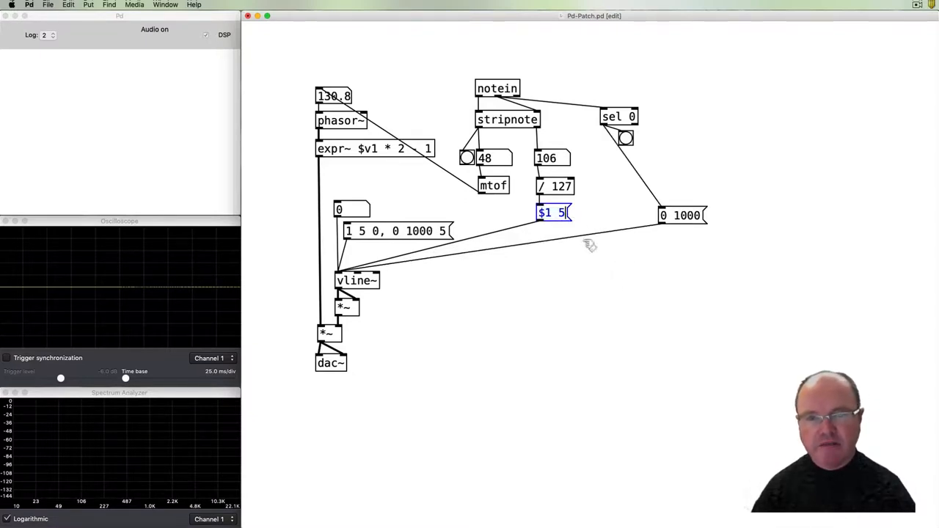
{"action": "type", "text": ","}
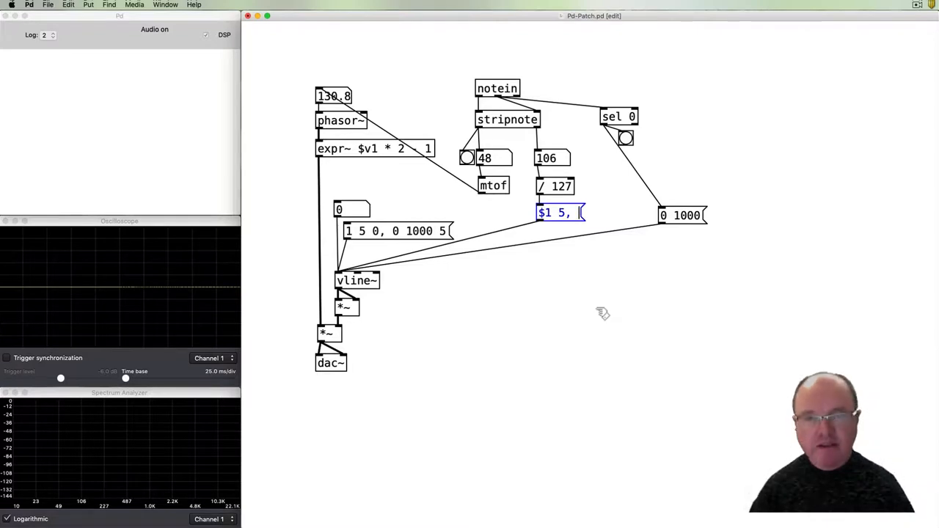
{"action": "type", "text": "0.5"}
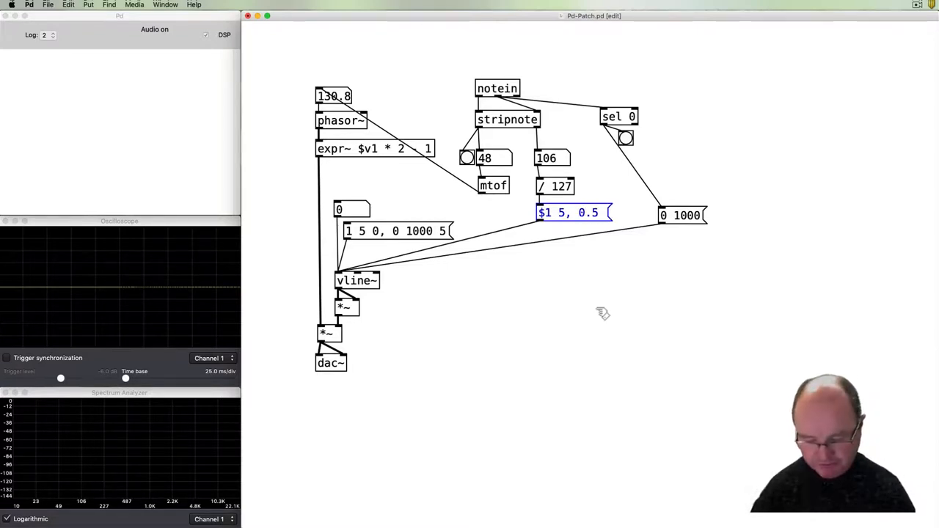
{"action": "type", "text": "500"}
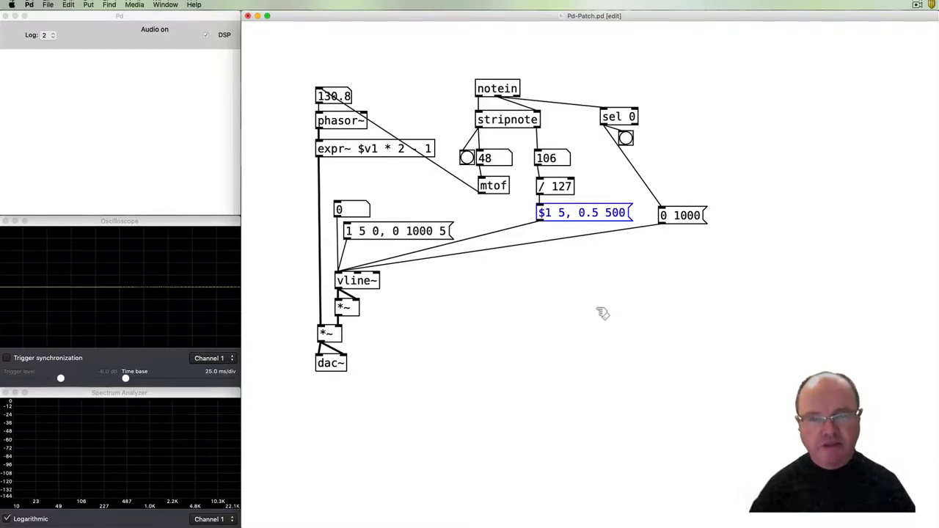
{"action": "type", "text": "54"}
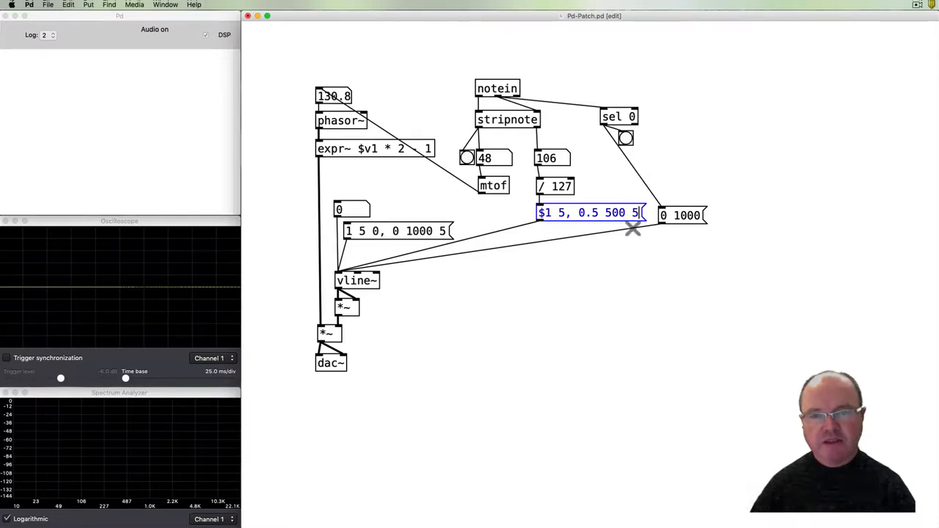
{"action": "mouse_move", "coordinate": [629, 223]}
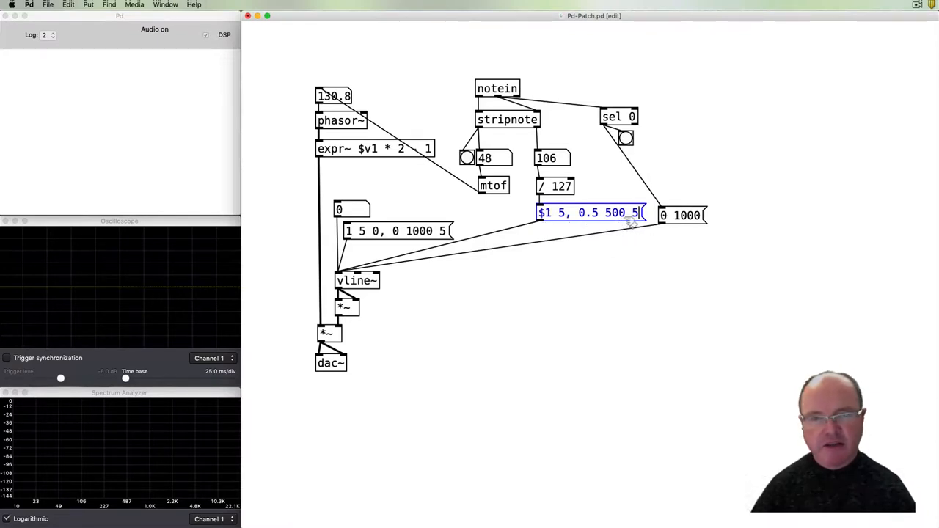
{"action": "left_click", "coordinate": [616, 273]}
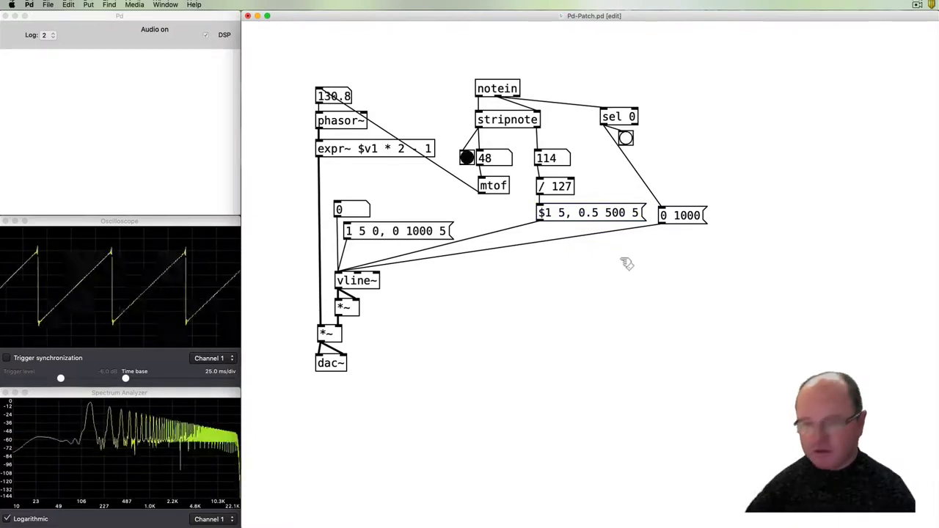
{"action": "left_click", "coordinate": [466, 158]}
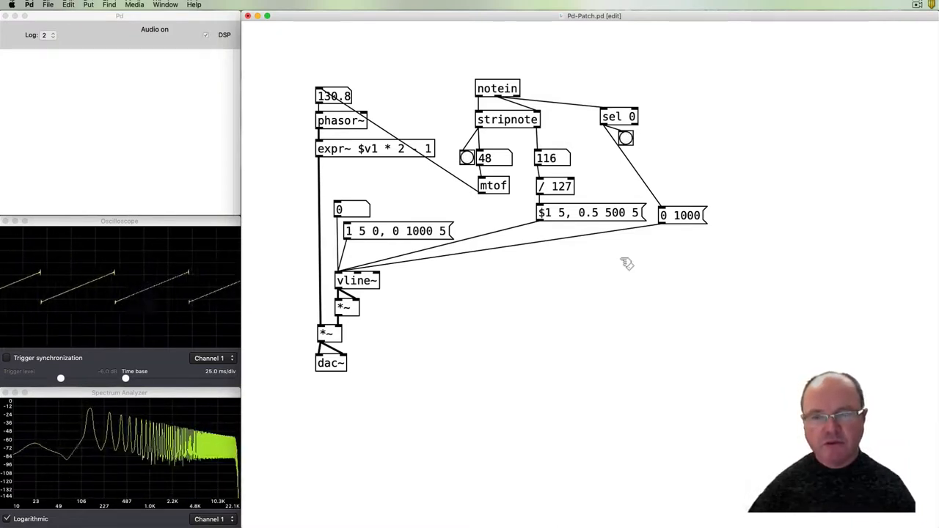
{"action": "mouse_move", "coordinate": [635, 352]}
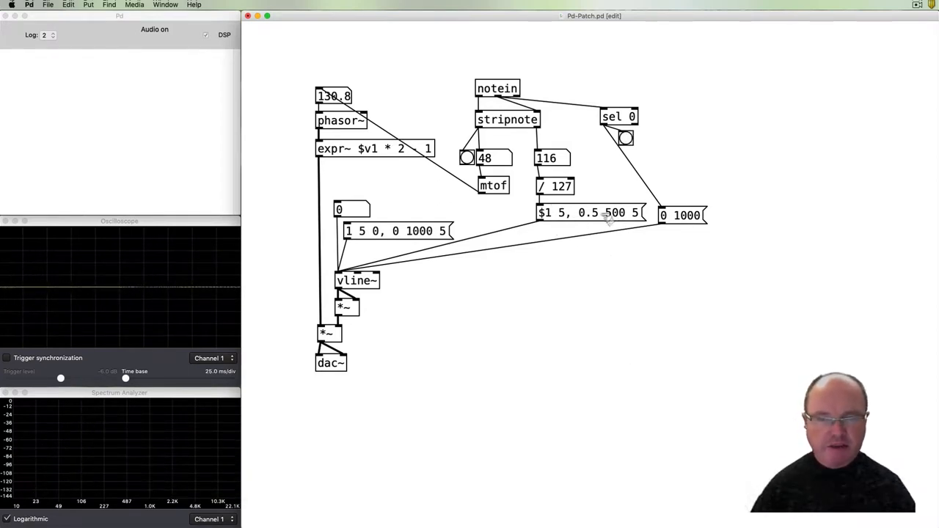
{"action": "mouse_move", "coordinate": [594, 218]}
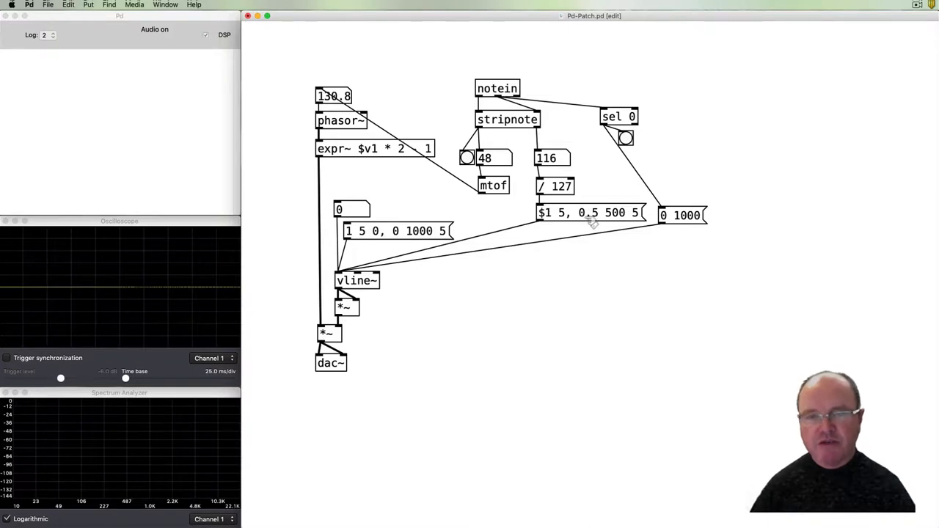
{"action": "mouse_move", "coordinate": [550, 217]}
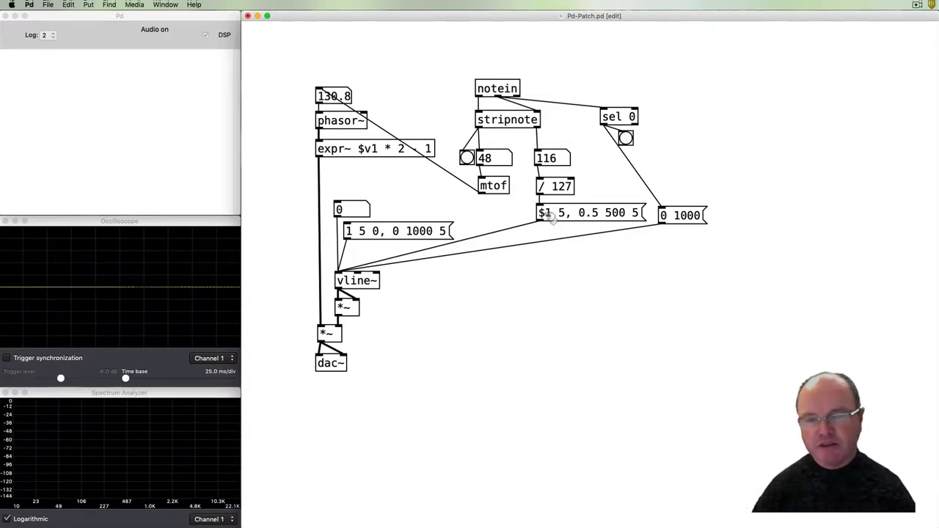
{"action": "mouse_move", "coordinate": [560, 287]}
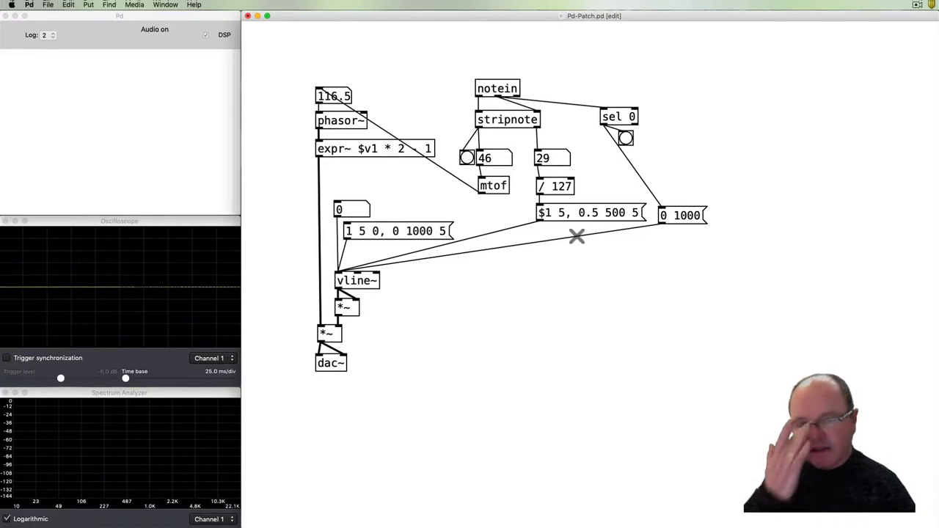
{"action": "mouse_move", "coordinate": [602, 213]}
{"action": "type", "text": "$"}
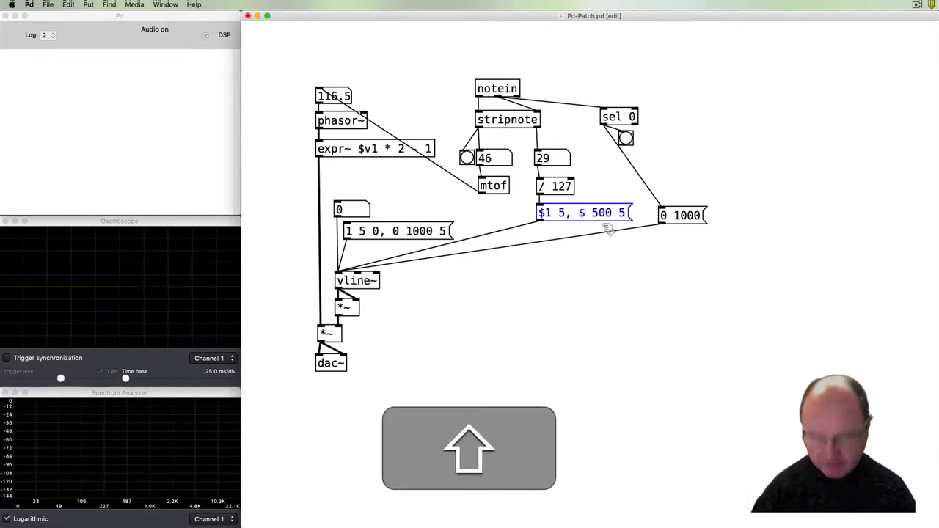
- Edit the attack/decay message to read '$1 5, $2 500 5' with a second-argument decay level
{"action": "type", "text": "2"}
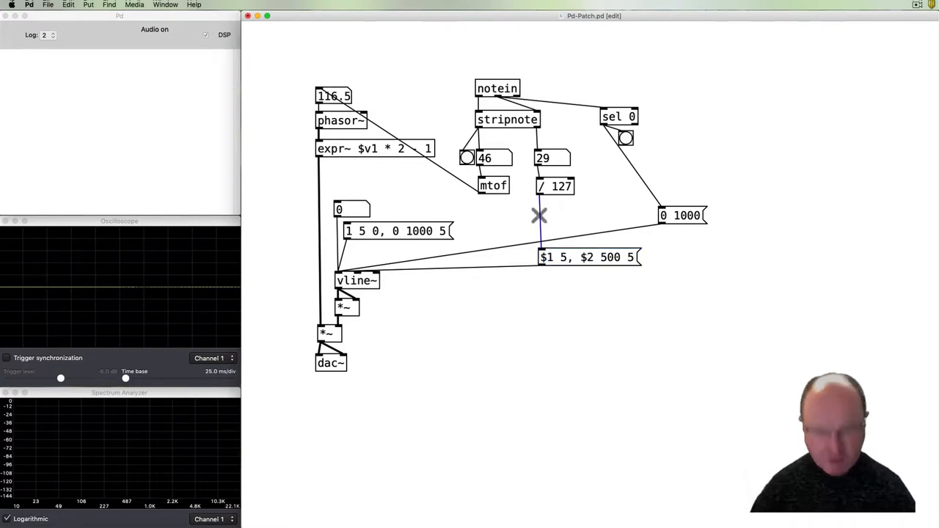
{"action": "mouse_move", "coordinate": [589, 242]}
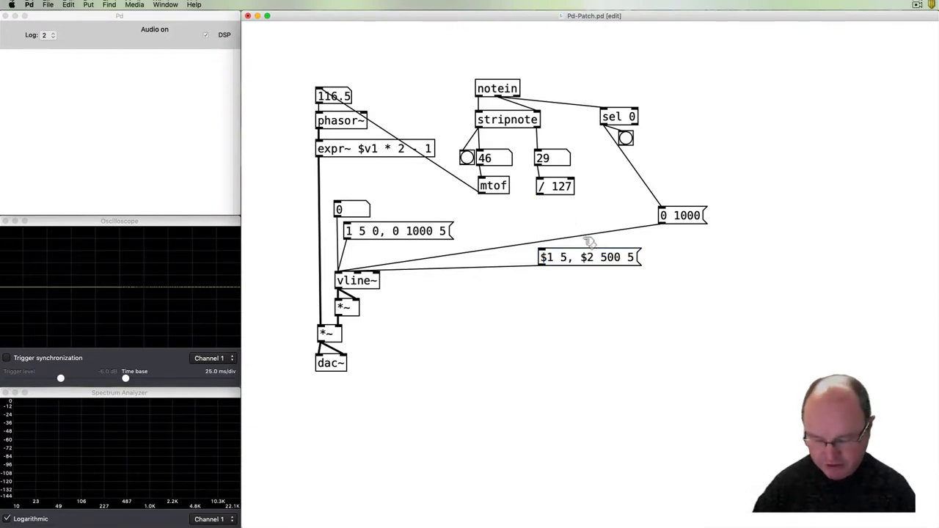
- Add a '* 0.5' halving multiplier object and move the attack/decay message lower
{"action": "key", "text": "cmd"}
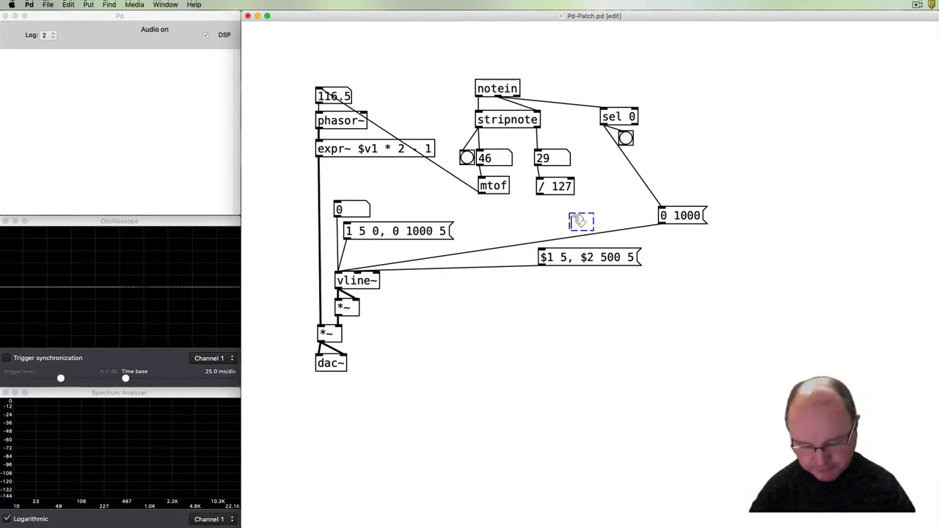
{"action": "type", "text": "* 0.5"}
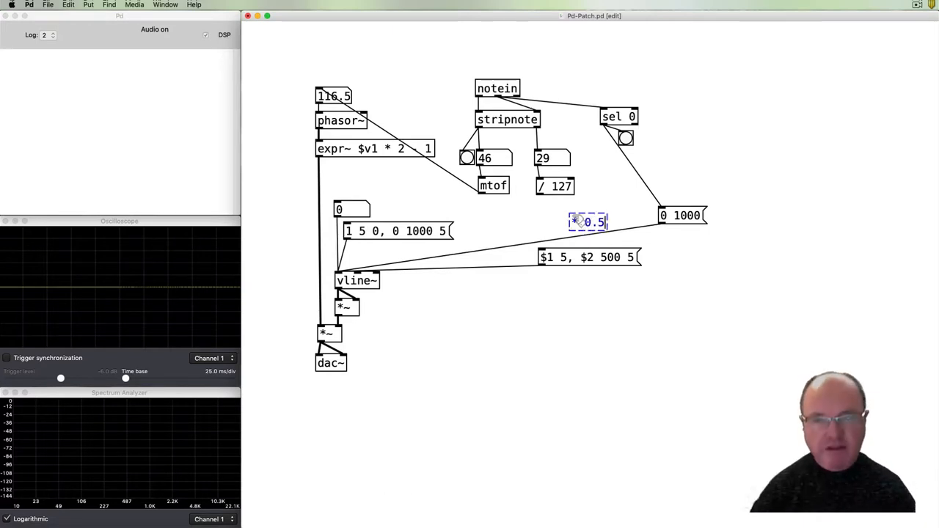
{"action": "left_click", "coordinate": [601, 233]}
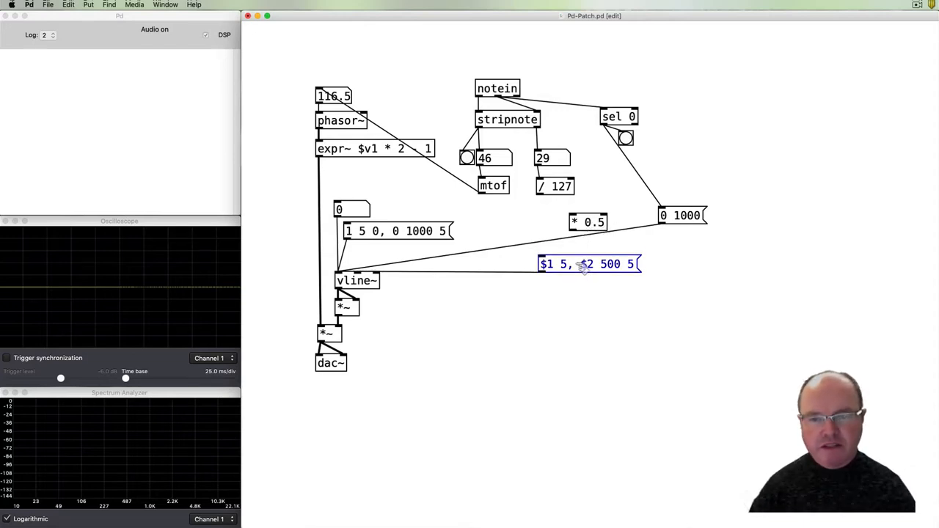
{"action": "left_click", "coordinate": [589, 286]}
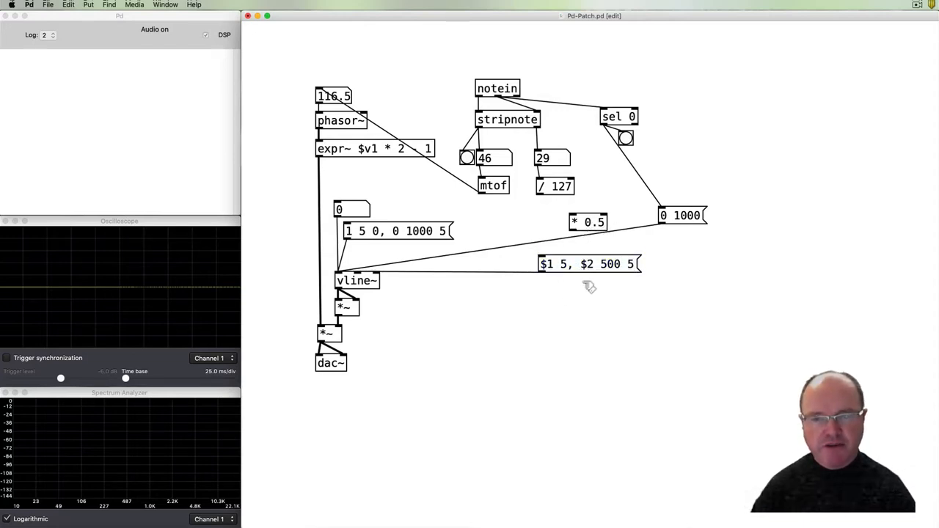
{"action": "mouse_move", "coordinate": [572, 293]}
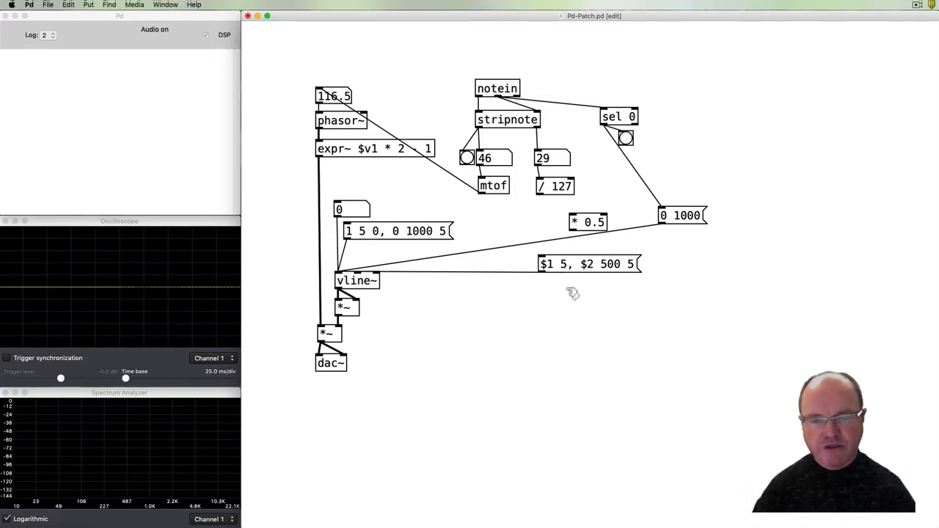
- Add a 'pack' object above the '$1 5, $2 500 5' message
{"action": "key", "text": "cmd"}
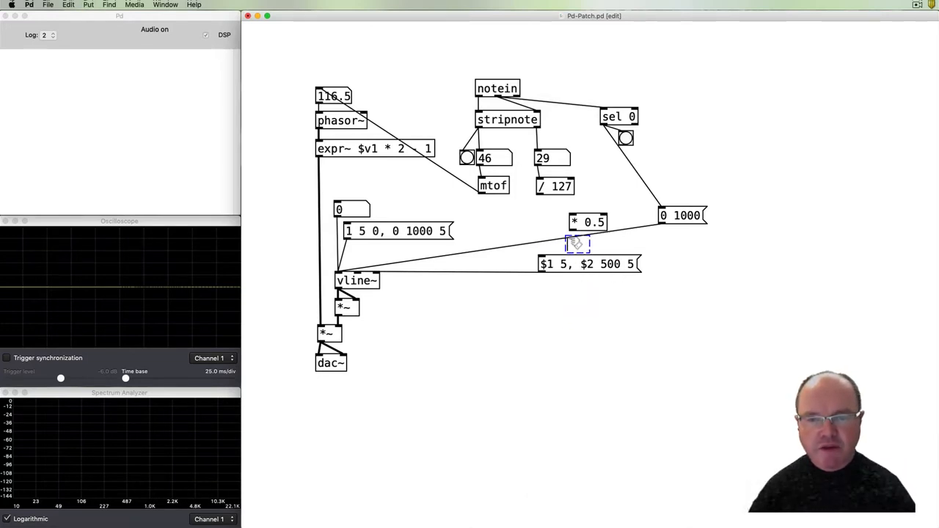
{"action": "type", "text": "packi"}
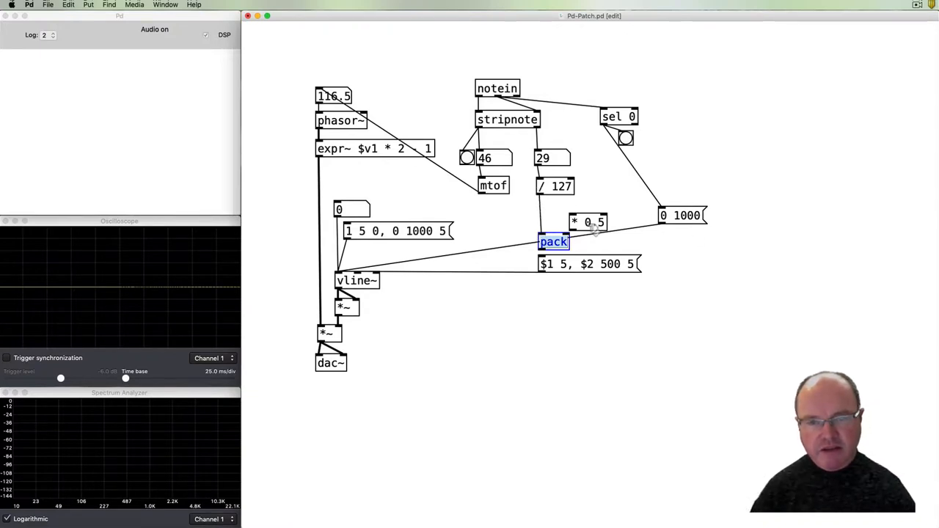
{"action": "left_click", "coordinate": [587, 220]}
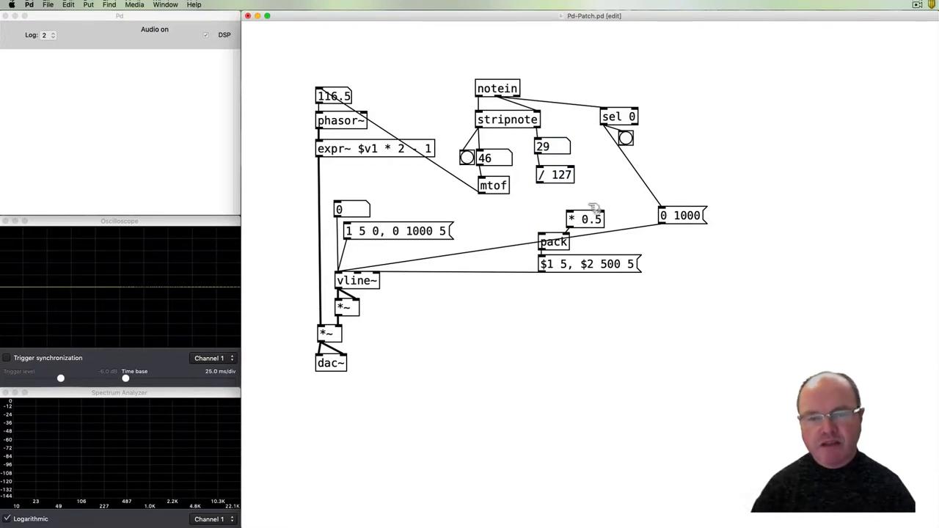
{"action": "mouse_move", "coordinate": [572, 247]}
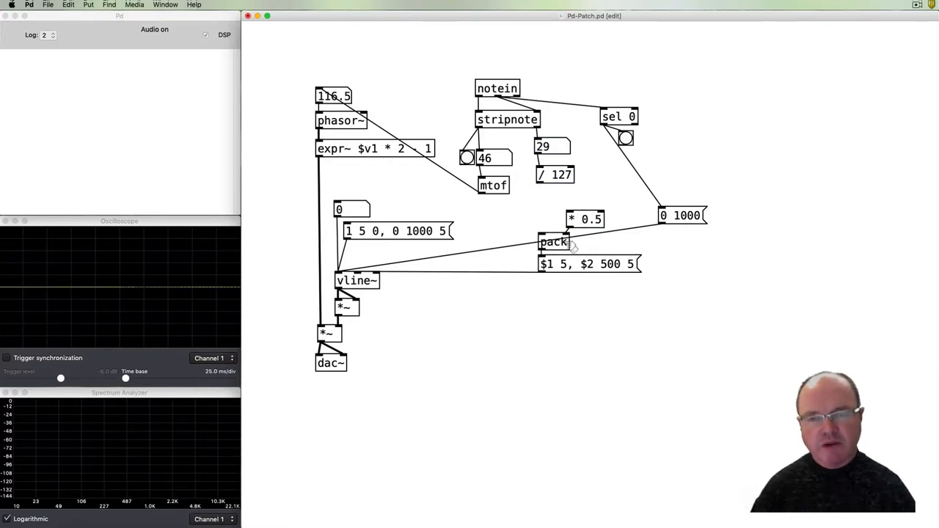
{"action": "mouse_move", "coordinate": [549, 220]}
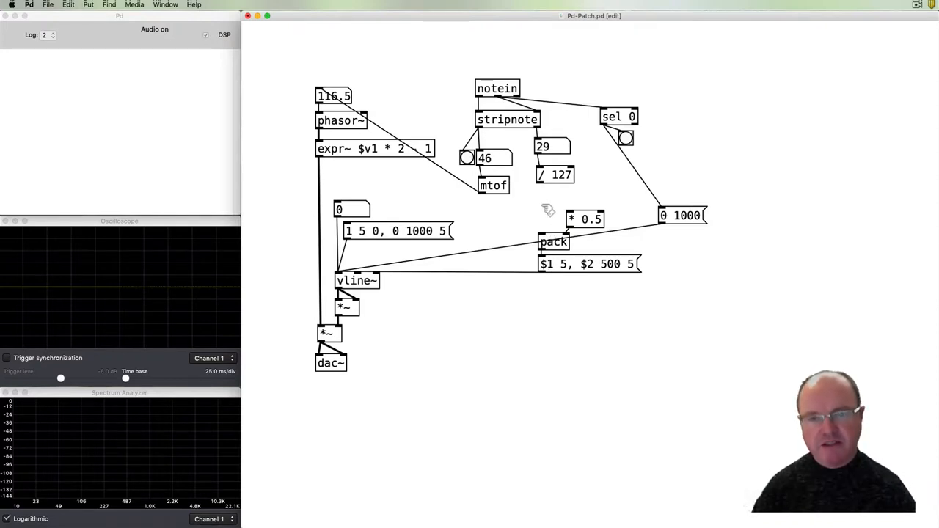
{"action": "mouse_move", "coordinate": [619, 221]}
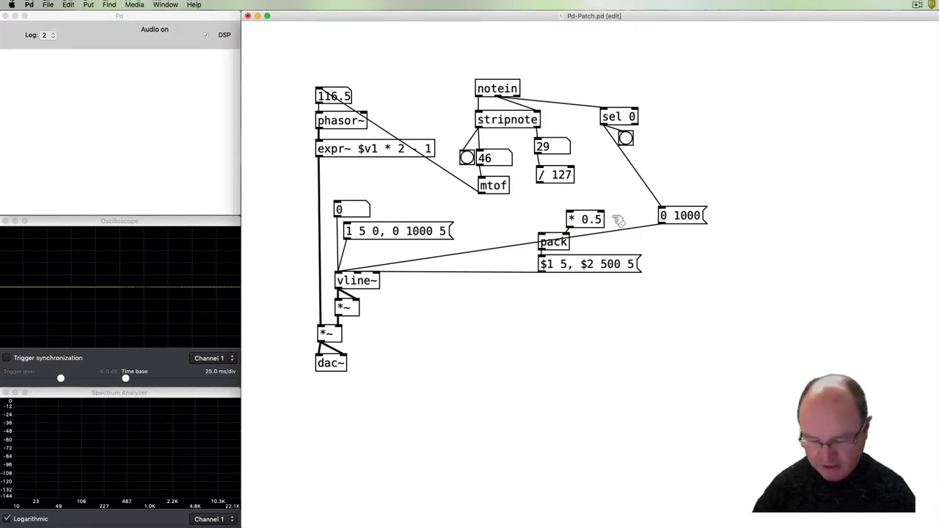
- Add a 'trigger f f' below '/ 127' feeding pack and '* 0.5', then play notes
{"action": "key", "text": "cmd"}
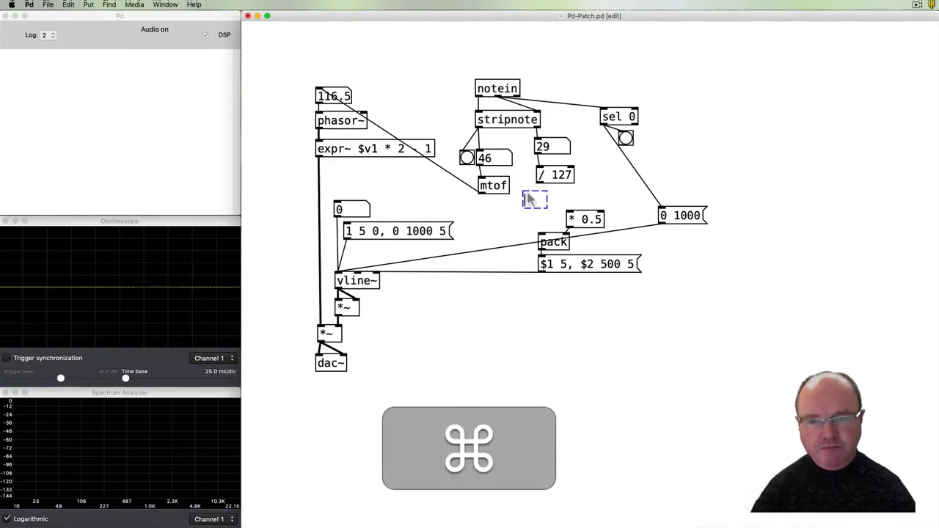
{"action": "type", "text": "trigger f f"}
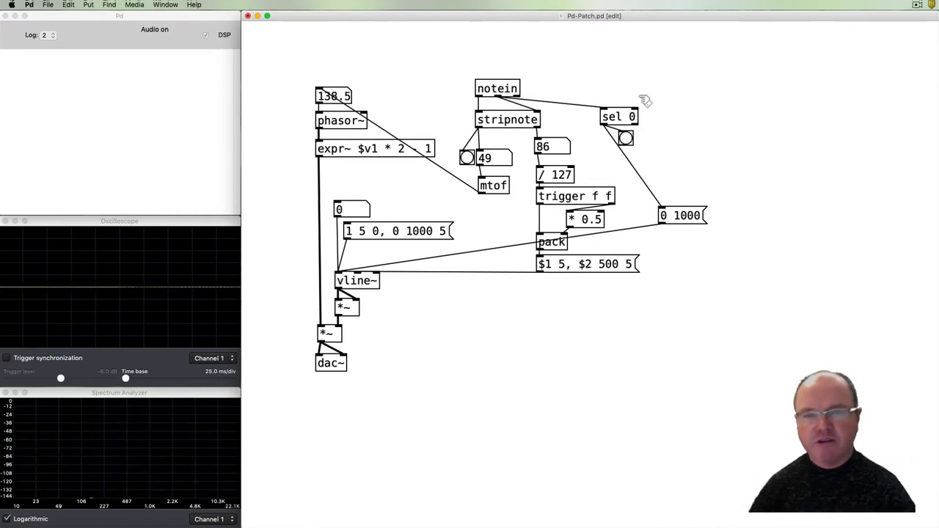
{"action": "left_click", "coordinate": [467, 158]}
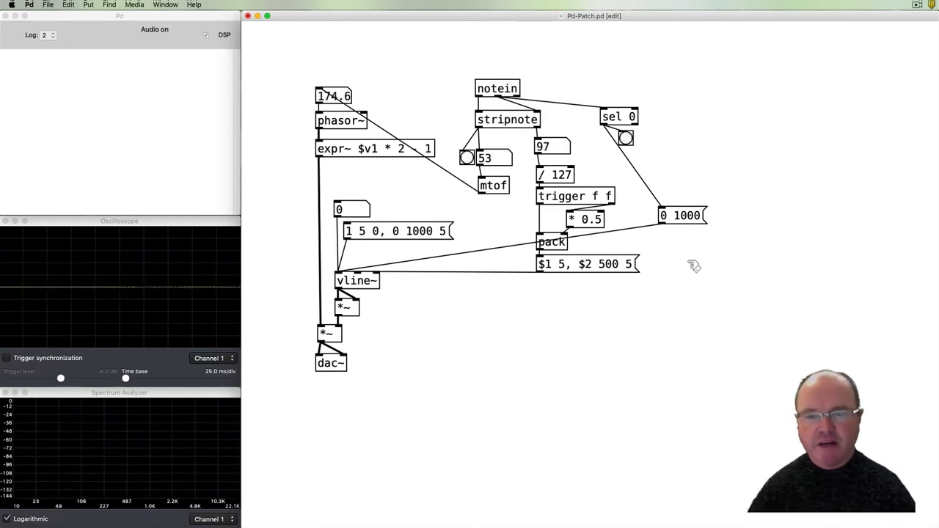
{"action": "mouse_move", "coordinate": [657, 302]}
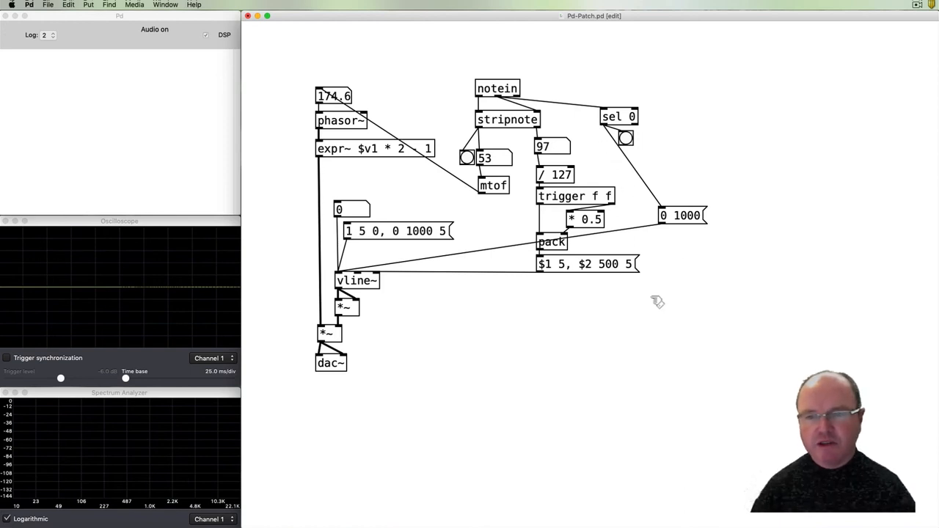